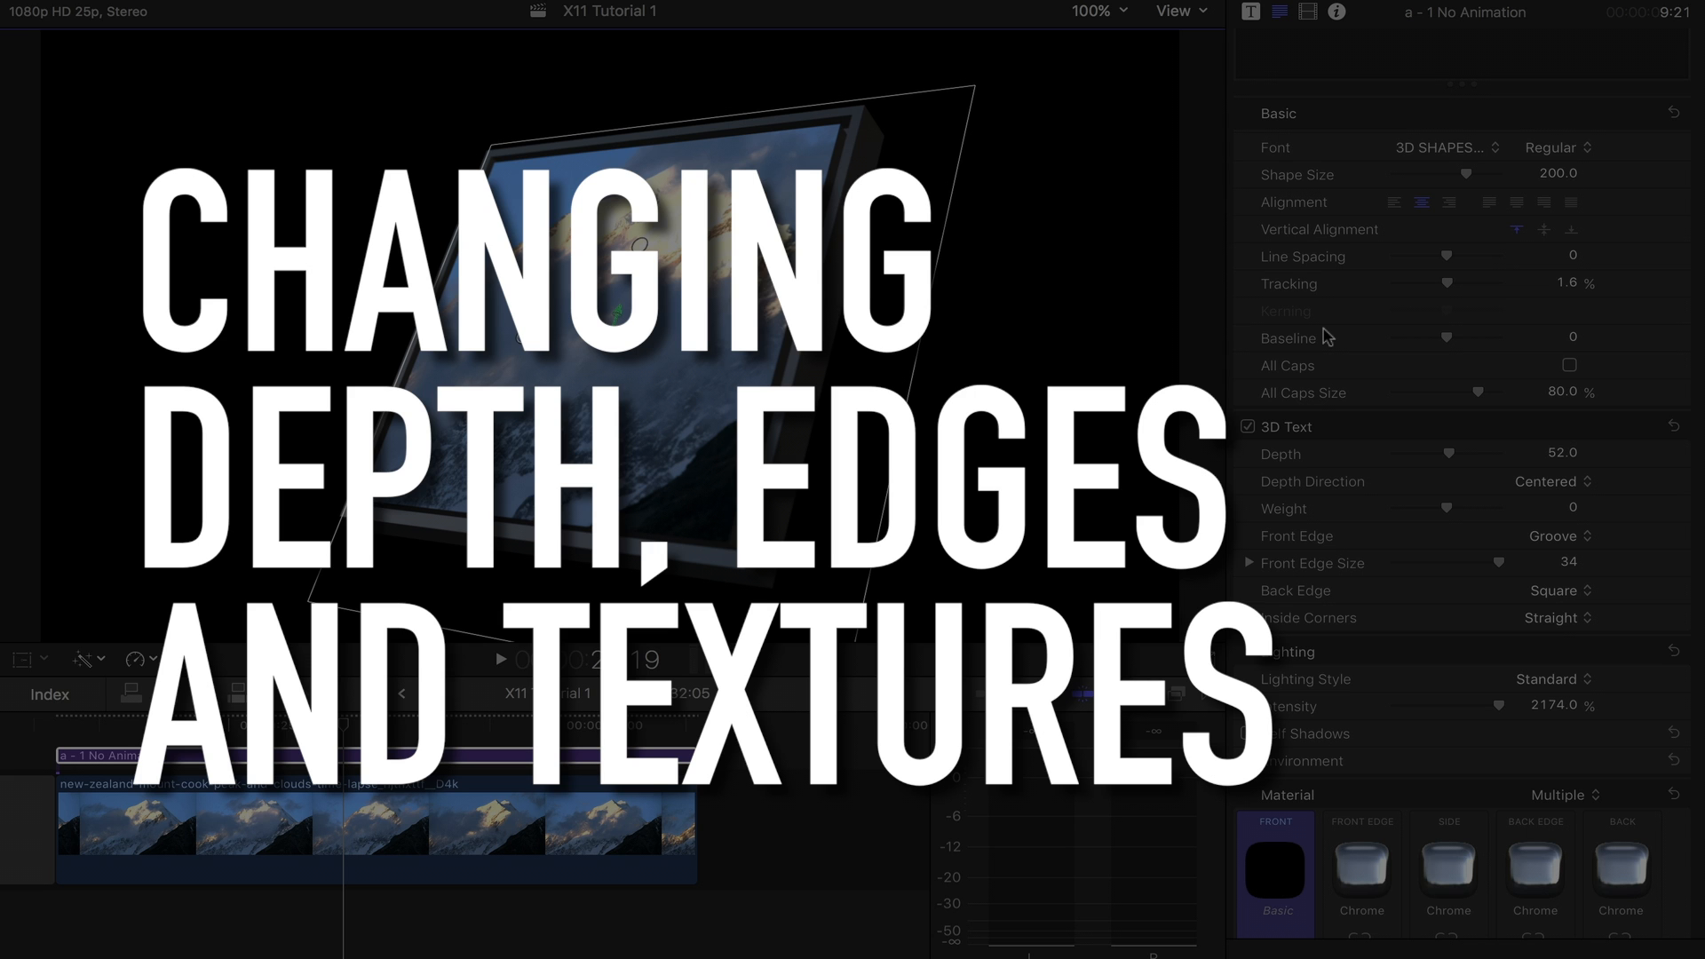
mouse_move(1502, 474)
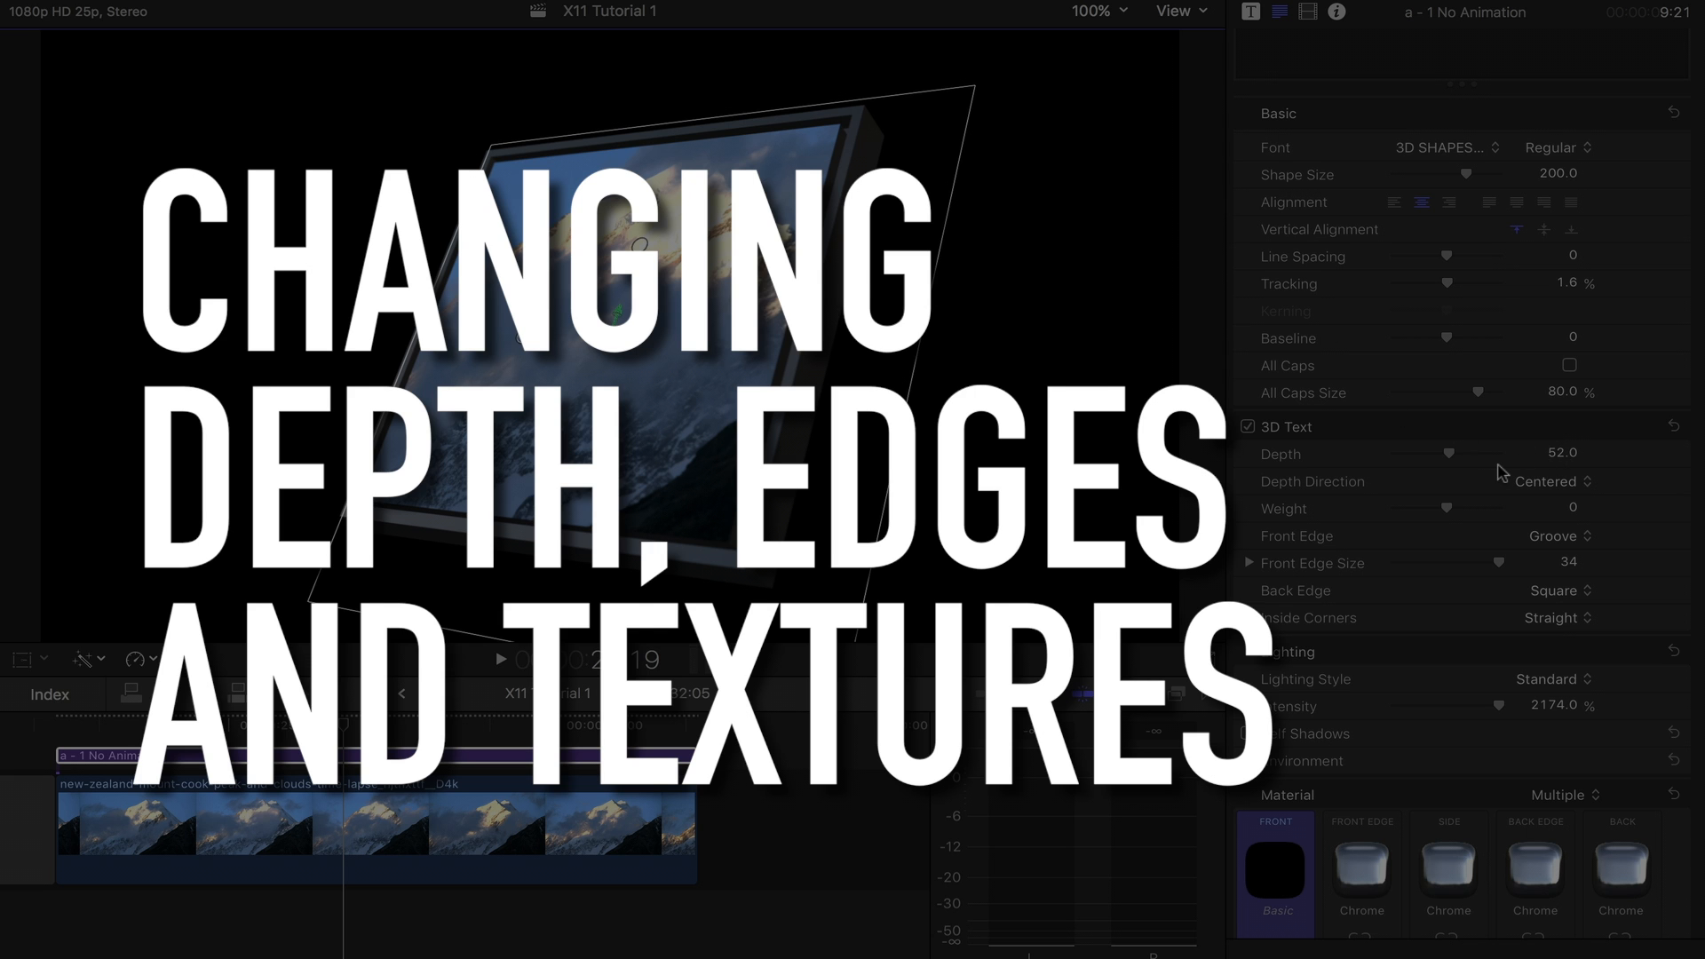
Step: Deepen the shape to depth 260 and give front edge, side, back edge and back Nickel
drag(1413, 454, 1506, 454)
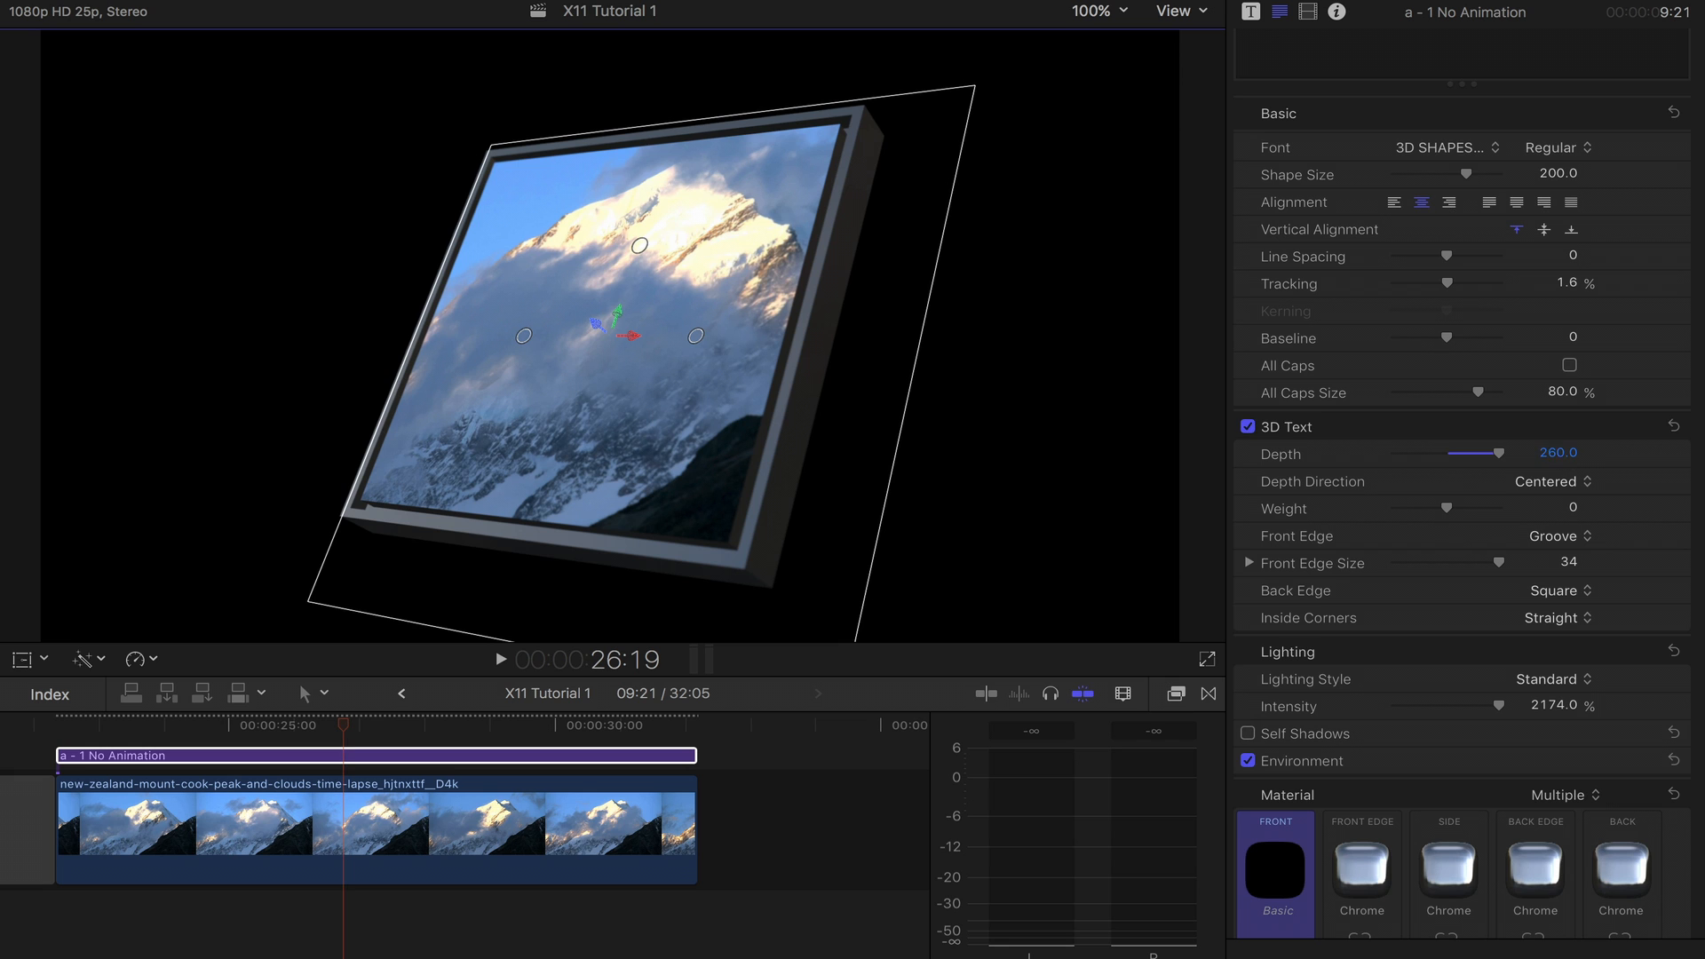
click(1362, 869)
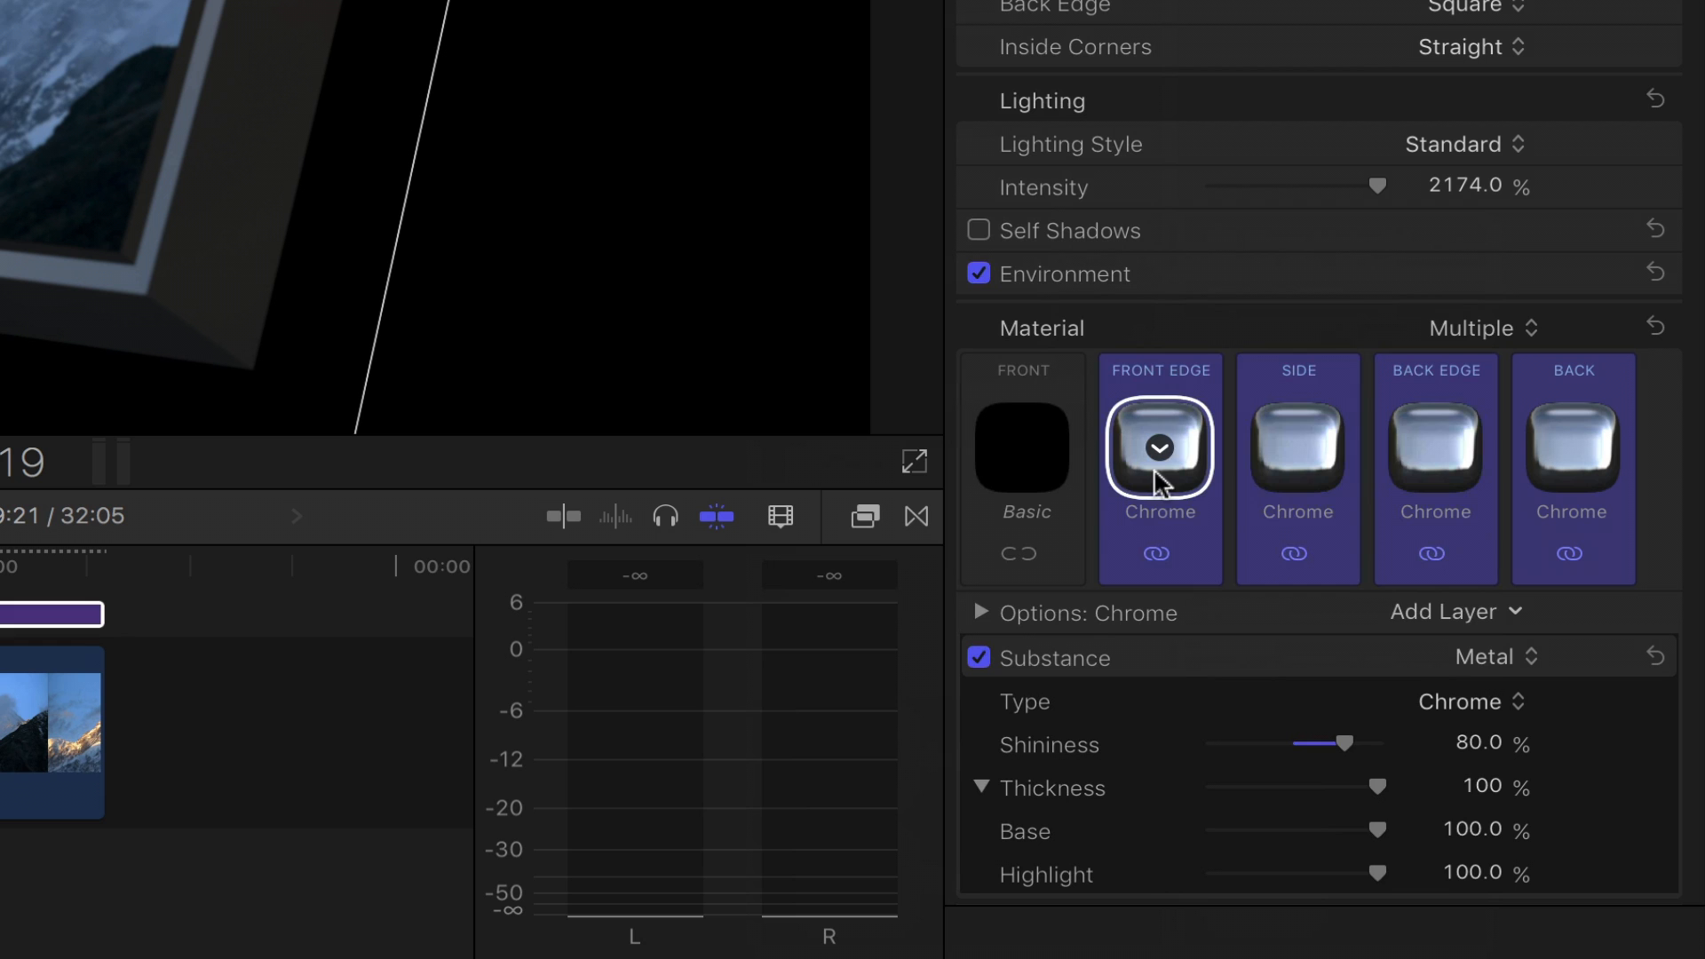
click(1158, 448)
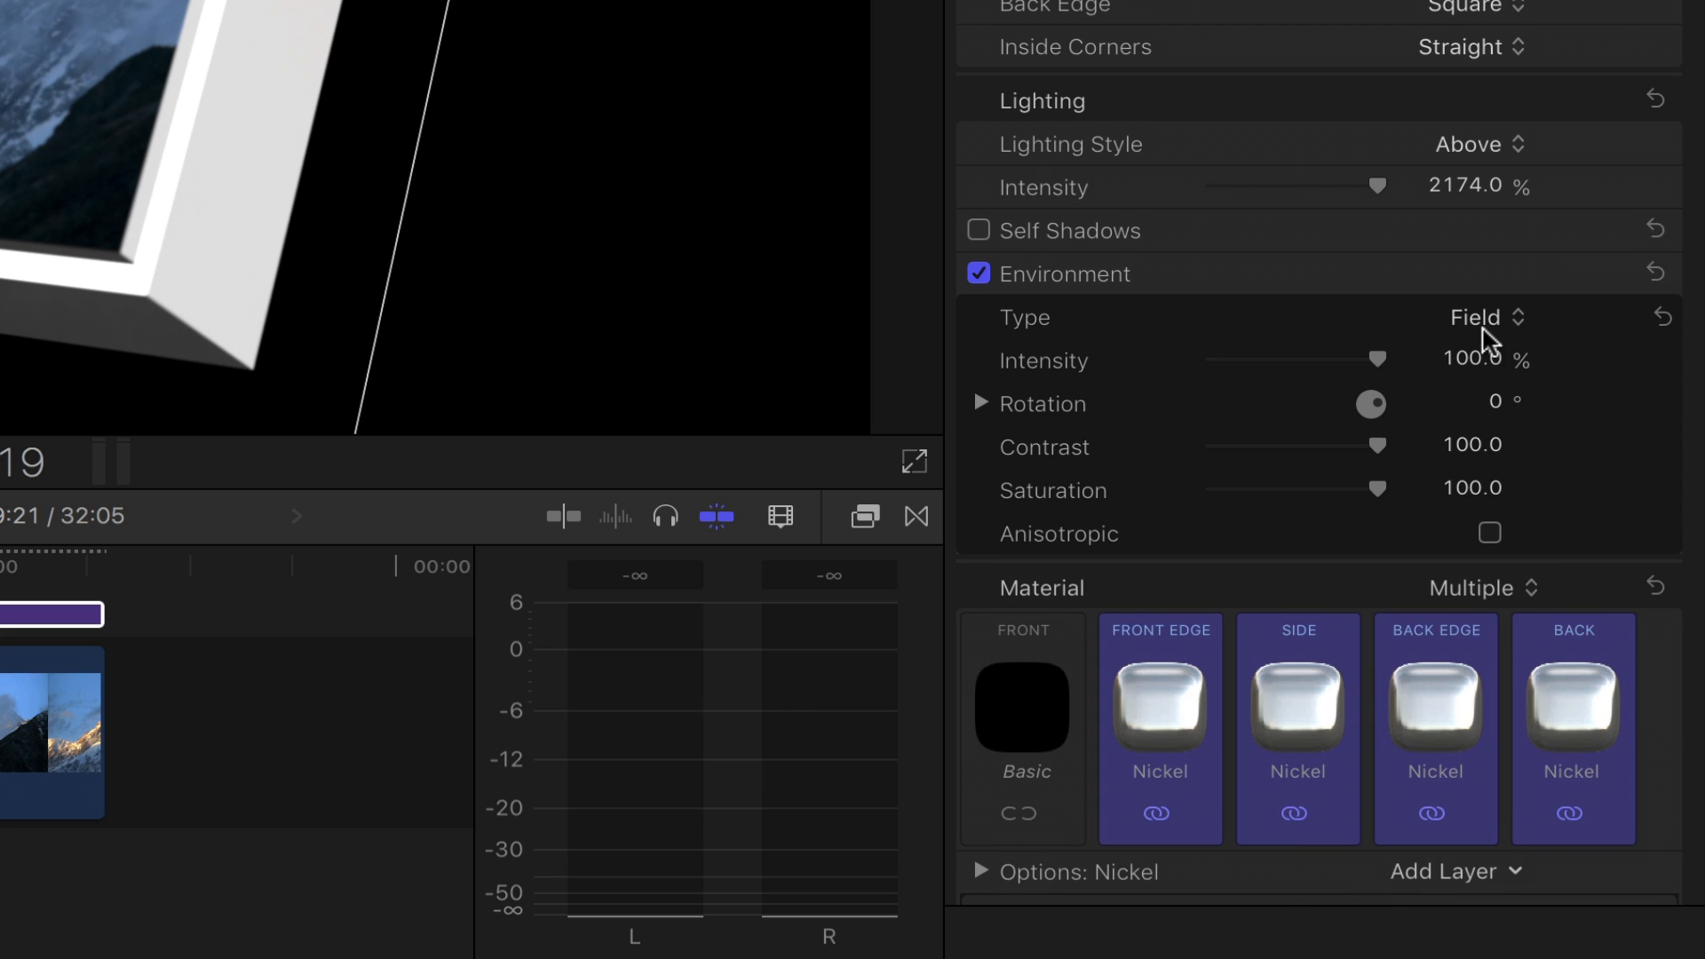
click(1475, 317)
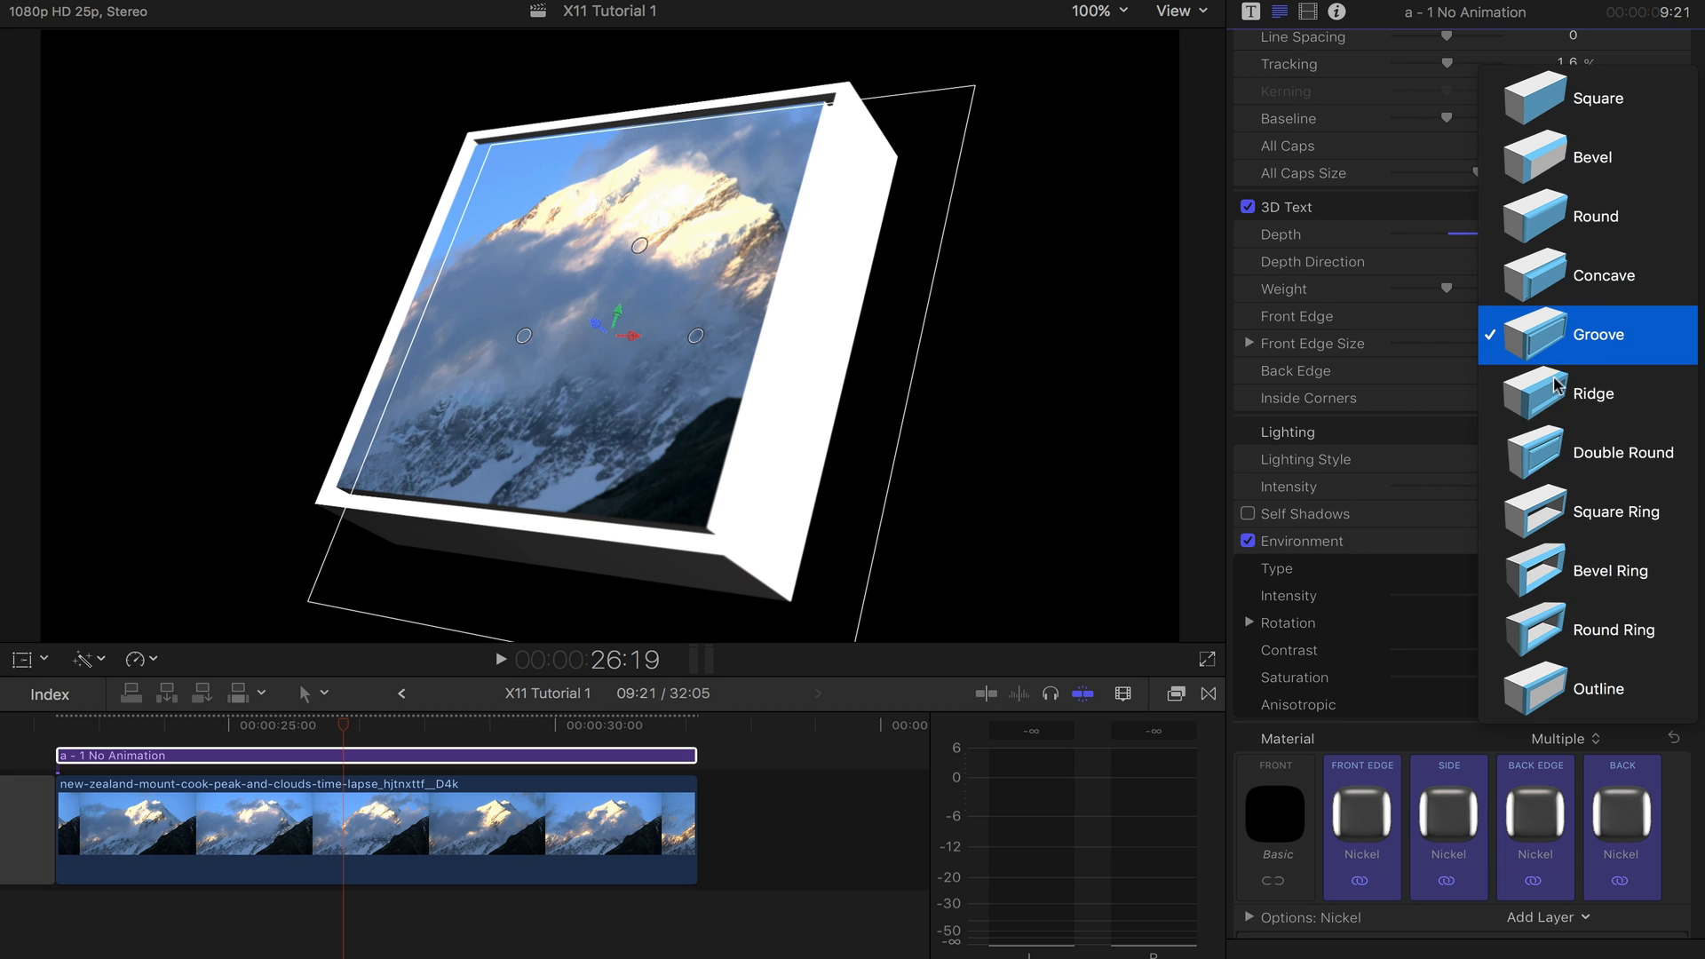
click(1587, 335)
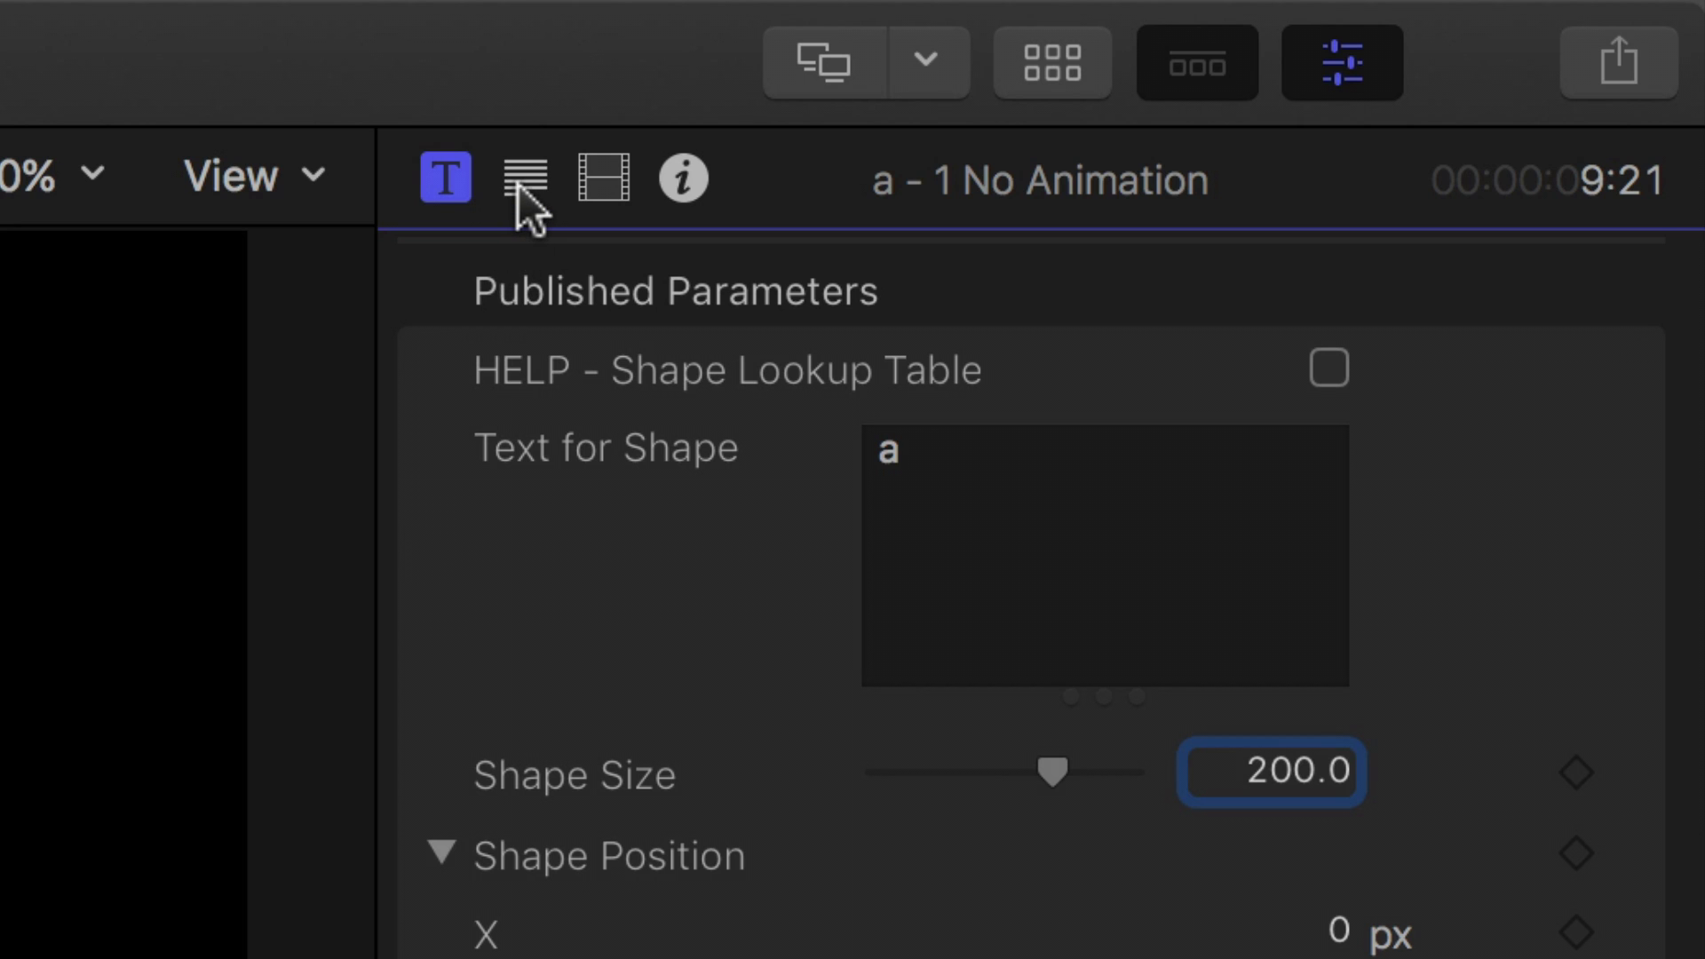
Step: Show the Text inspector and adjust the shape's Depth slider to 65
click(524, 179)
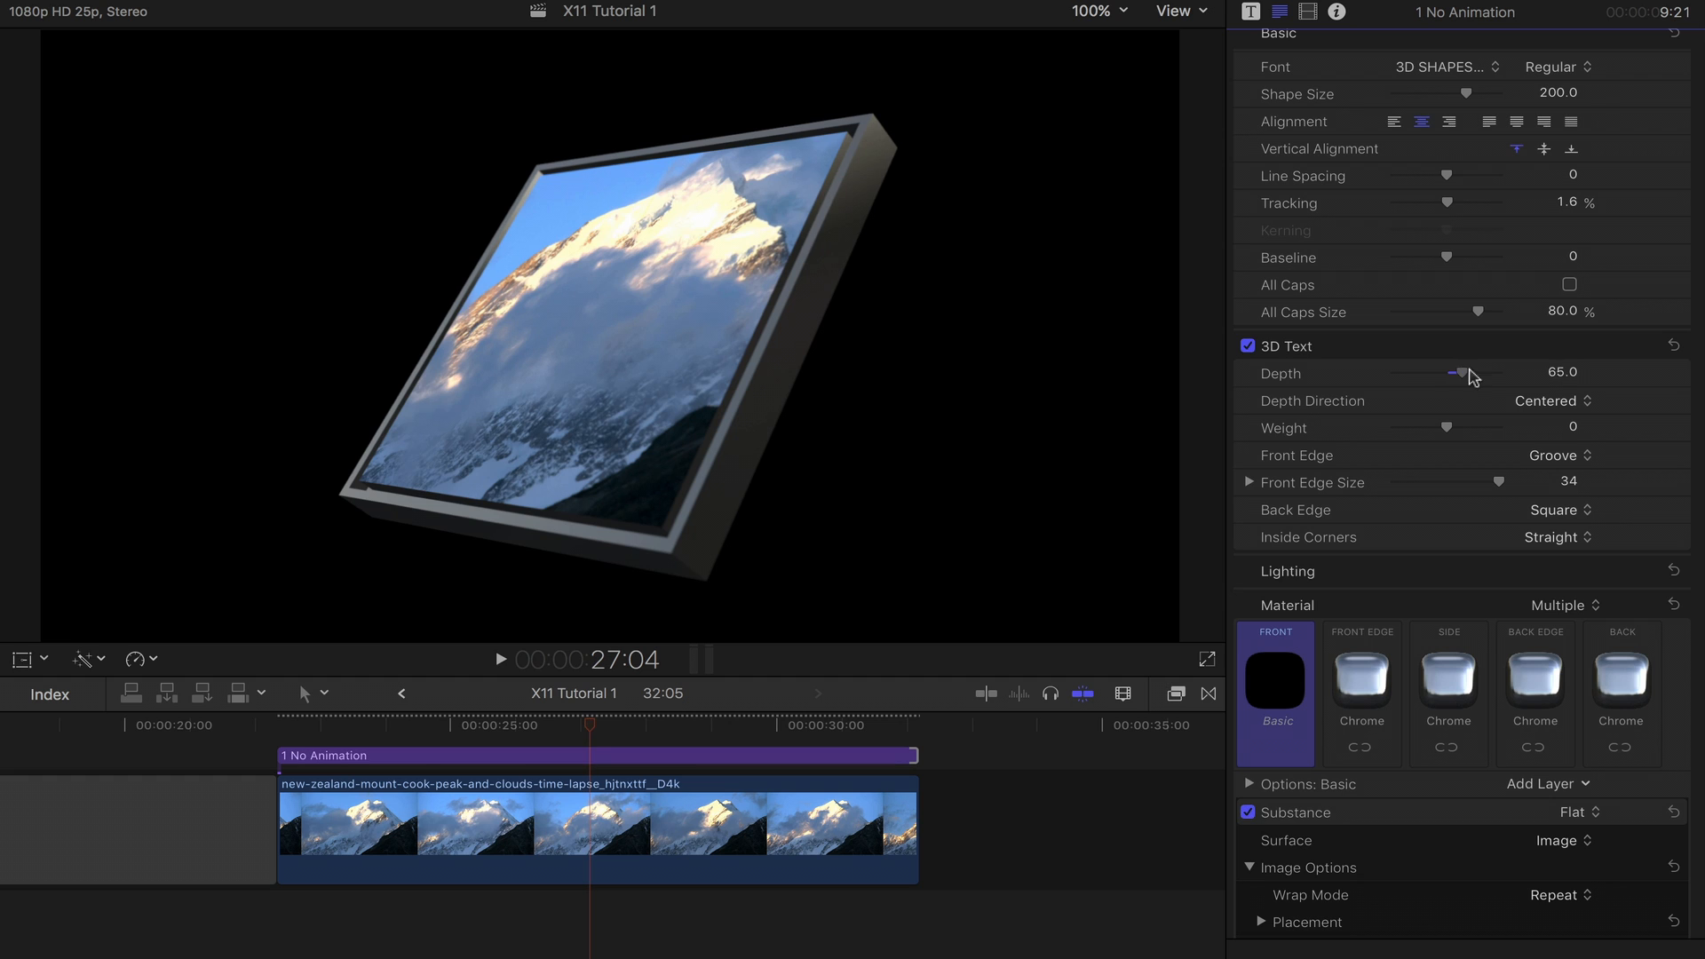
drag(1462, 373, 1437, 373)
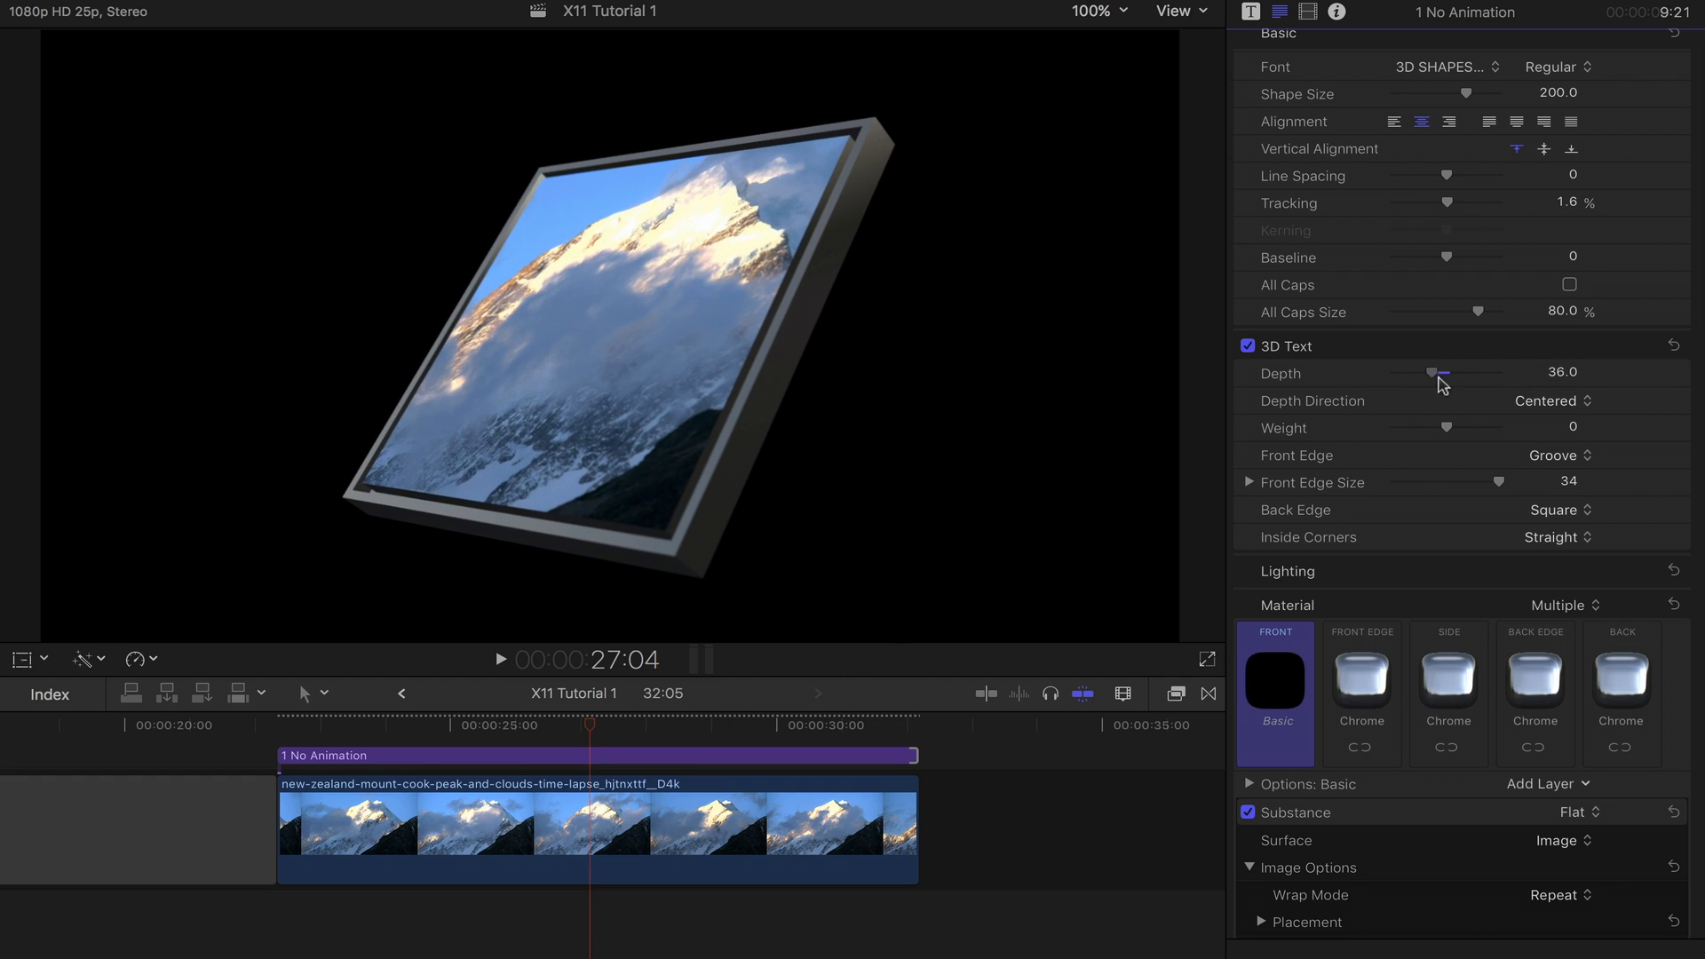
drag(1433, 374, 1455, 374)
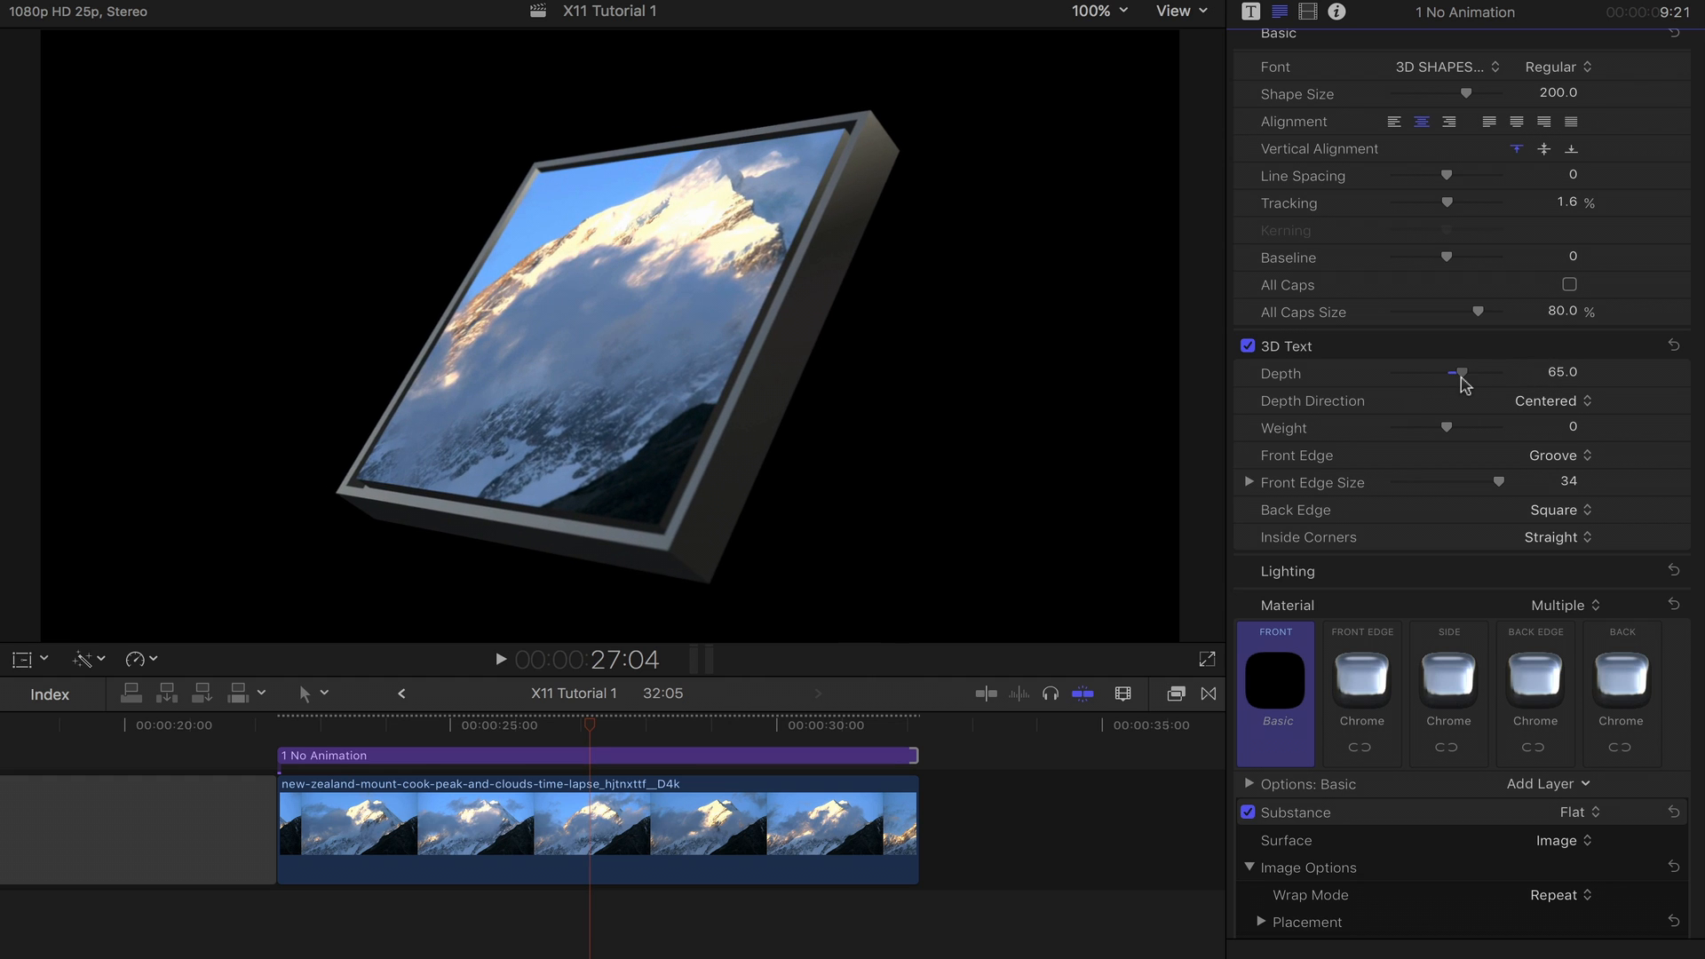
Step: Set Front Edge to Square and Back Edge to Bevel with size 30
click(1552, 455)
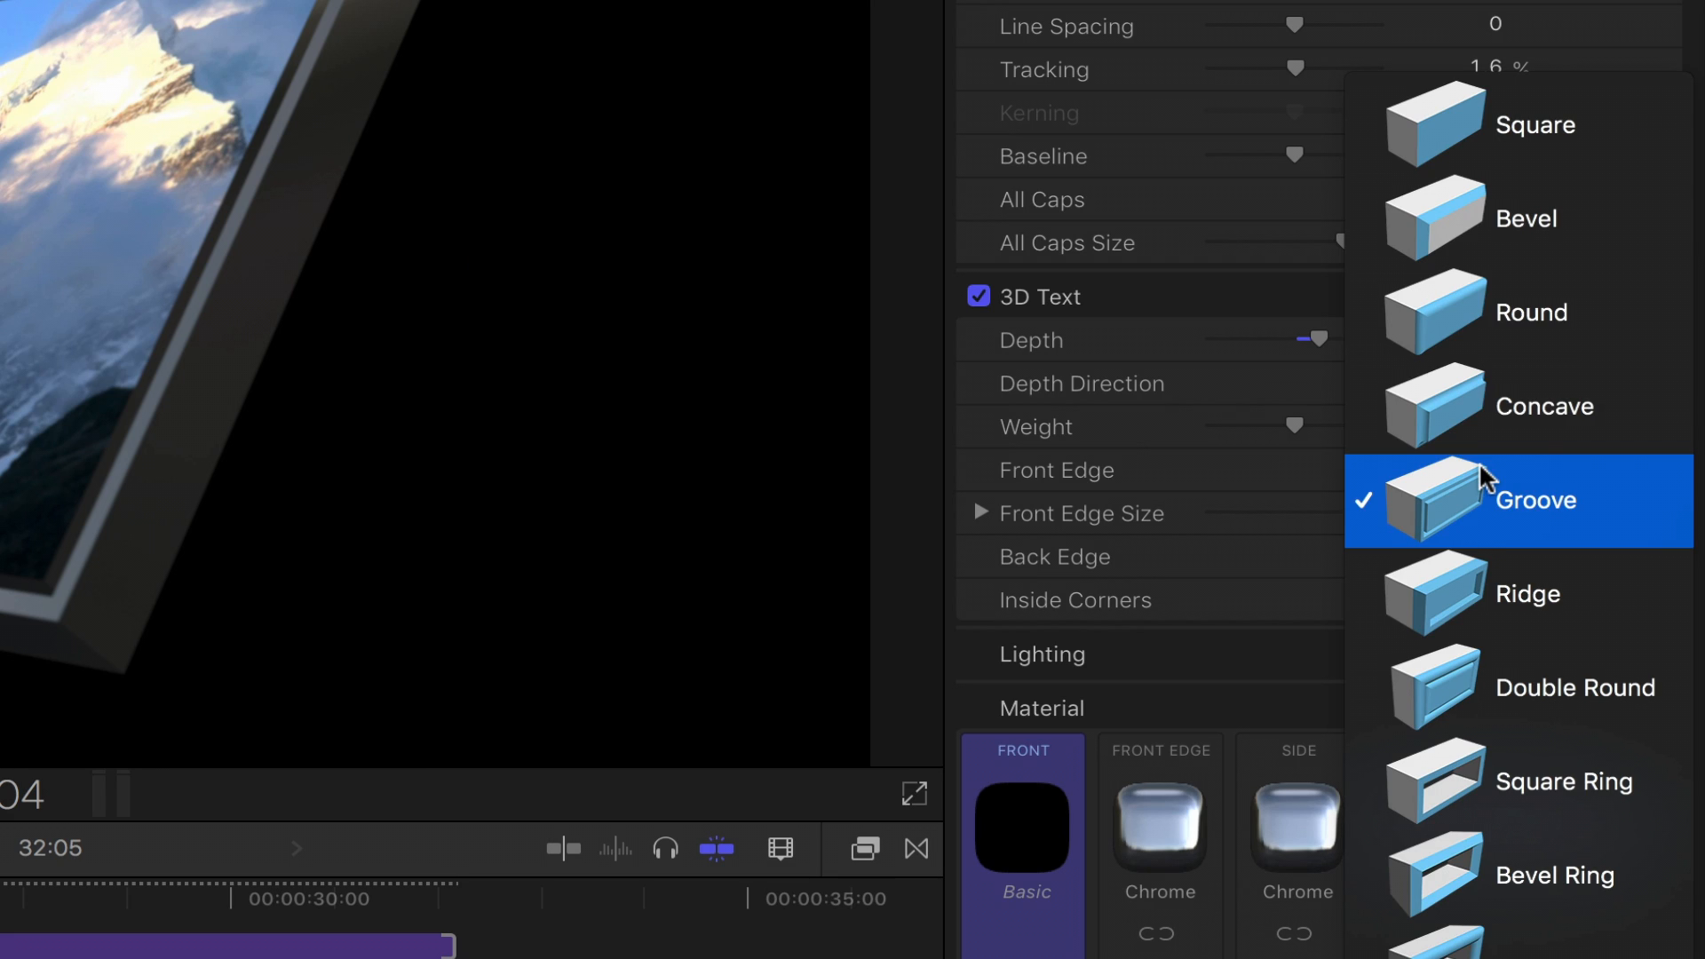
click(1534, 124)
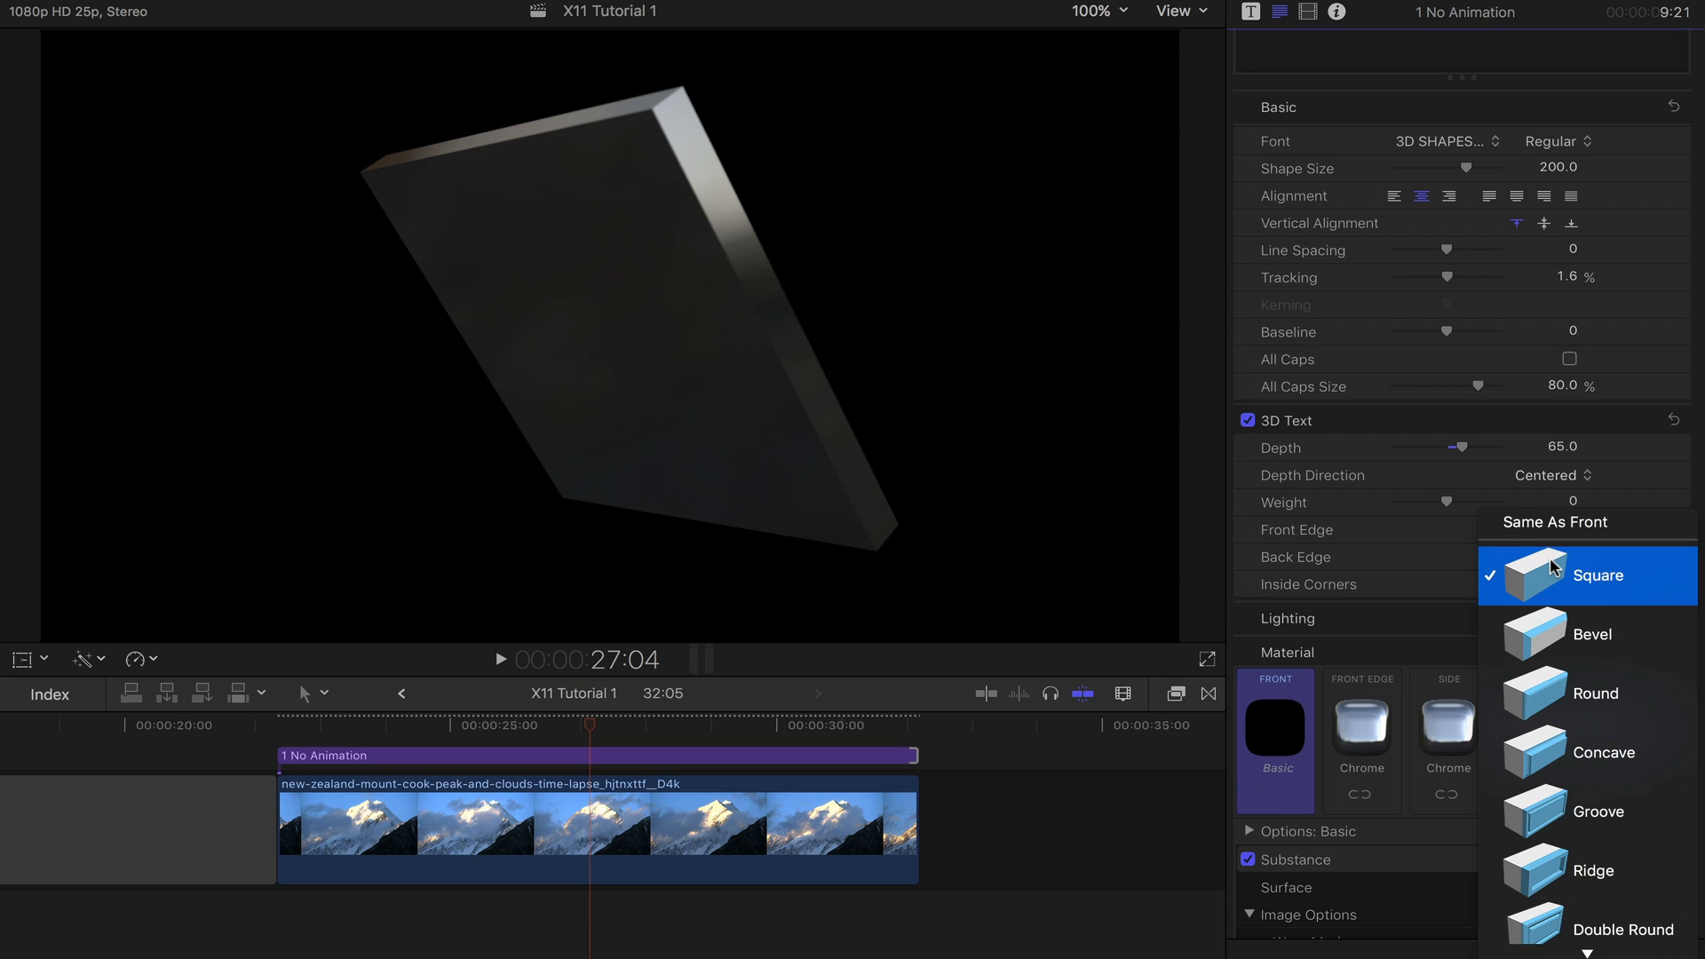
click(1592, 634)
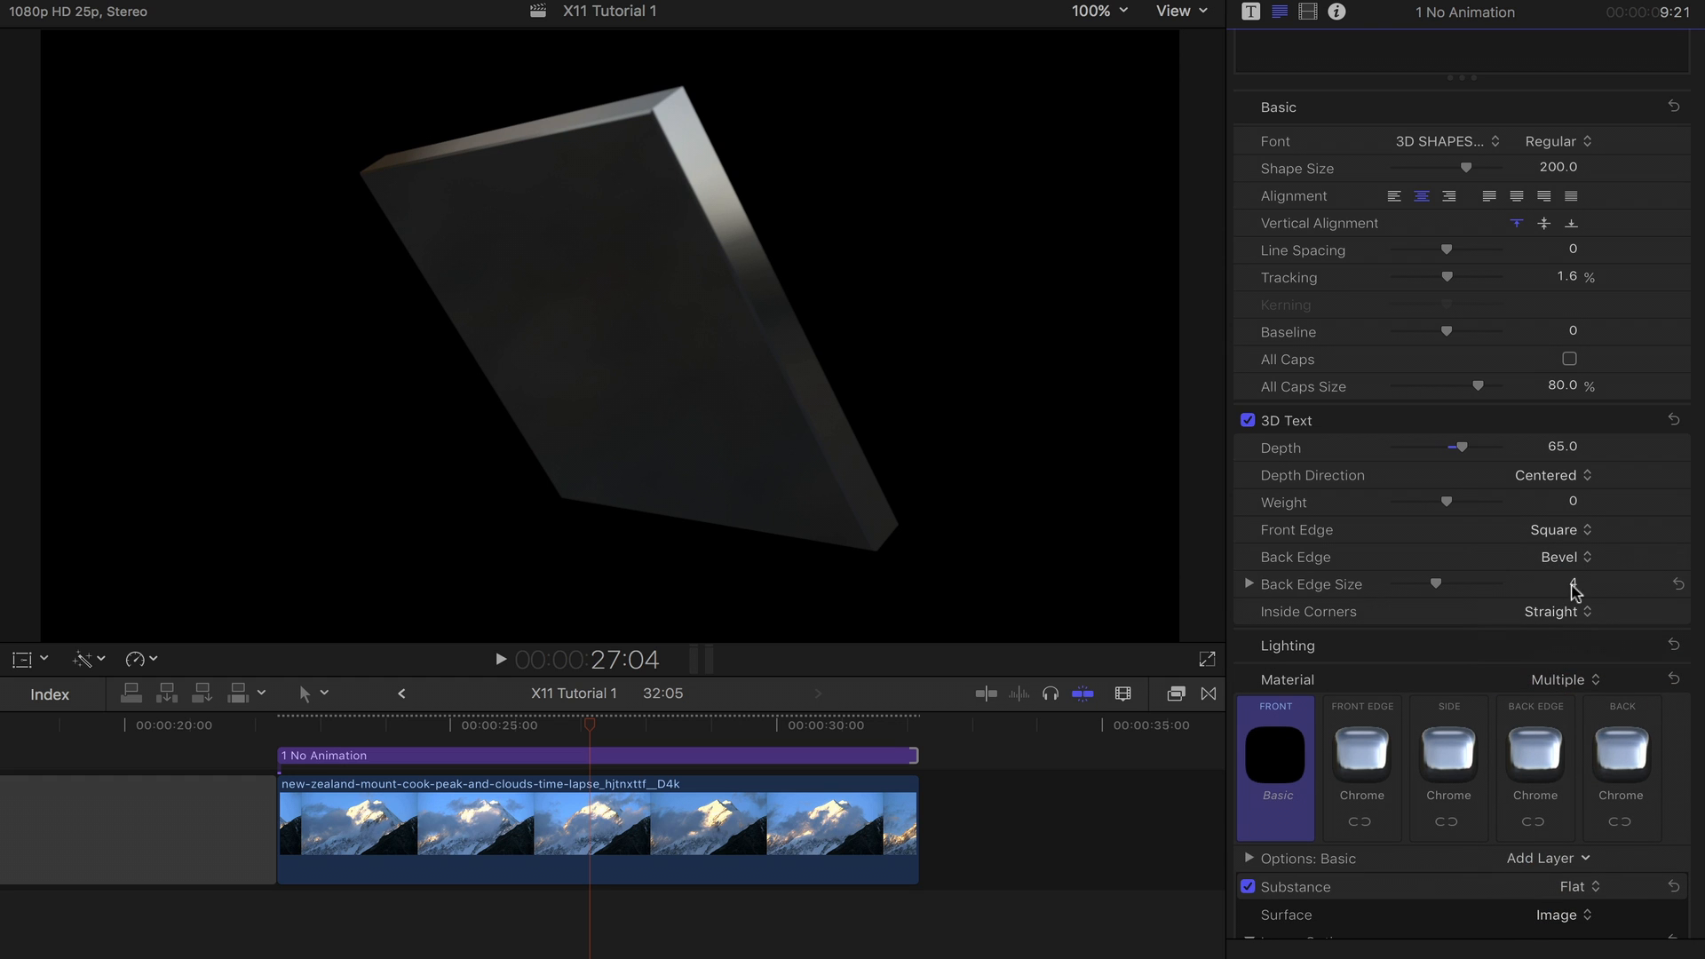
drag(1448, 584, 1498, 584)
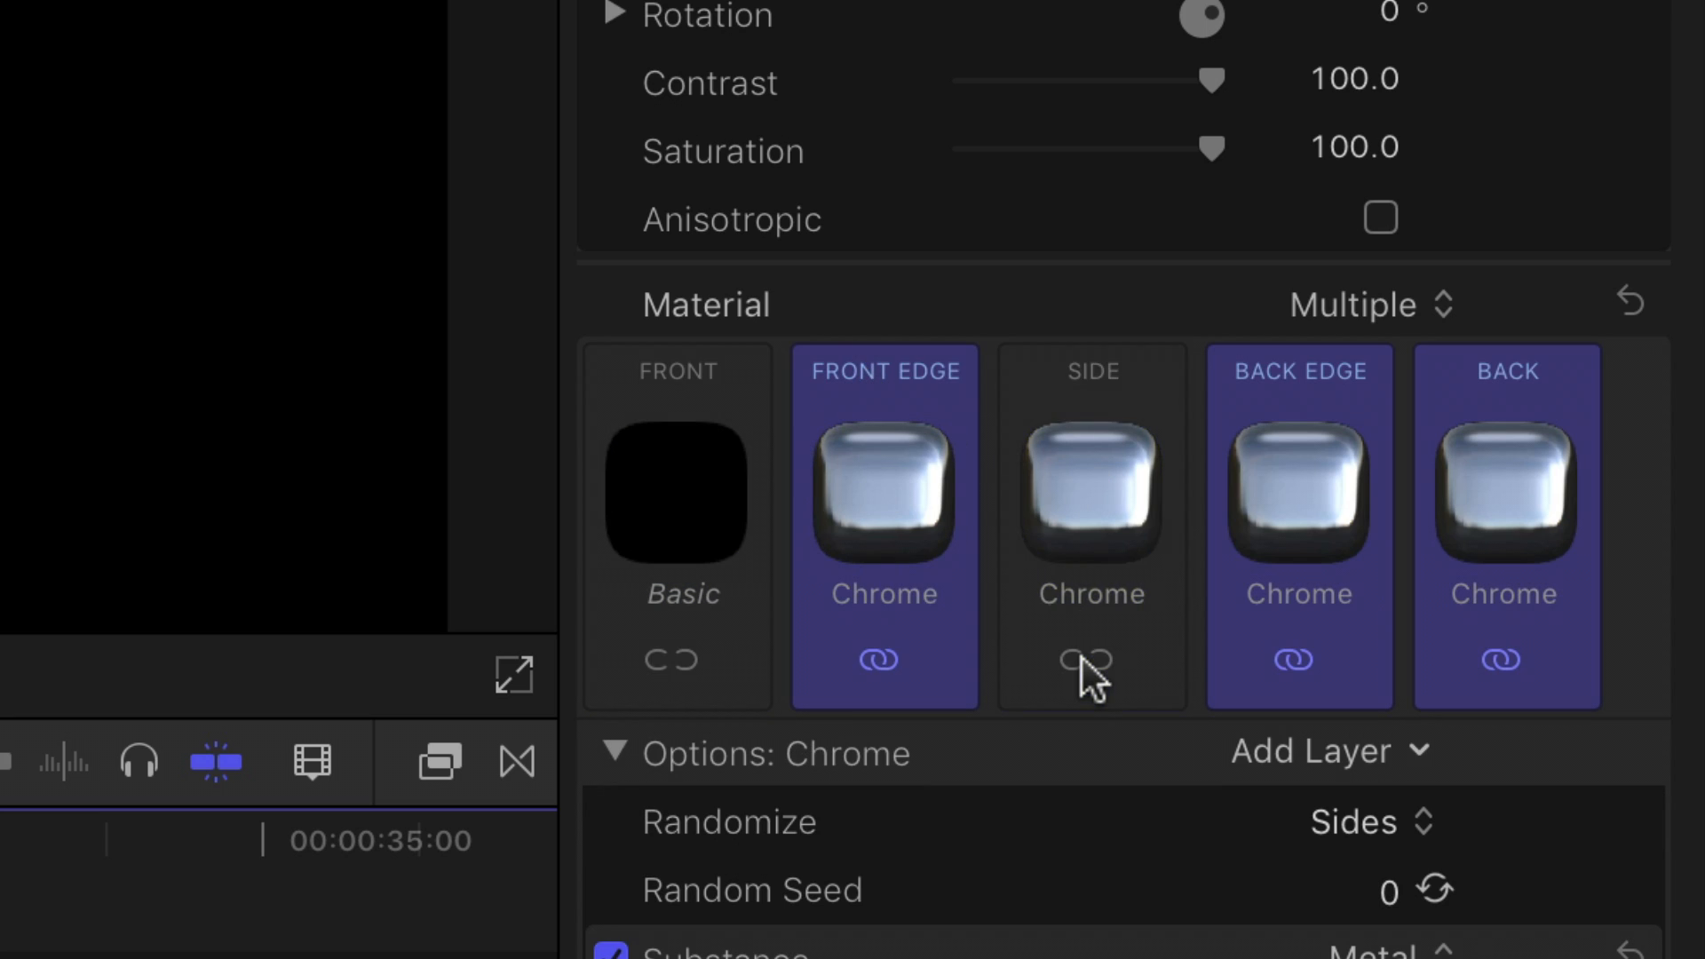
Step: Link the Side material and apply Metal > Copper to the linked edge, side and back slots
click(1086, 661)
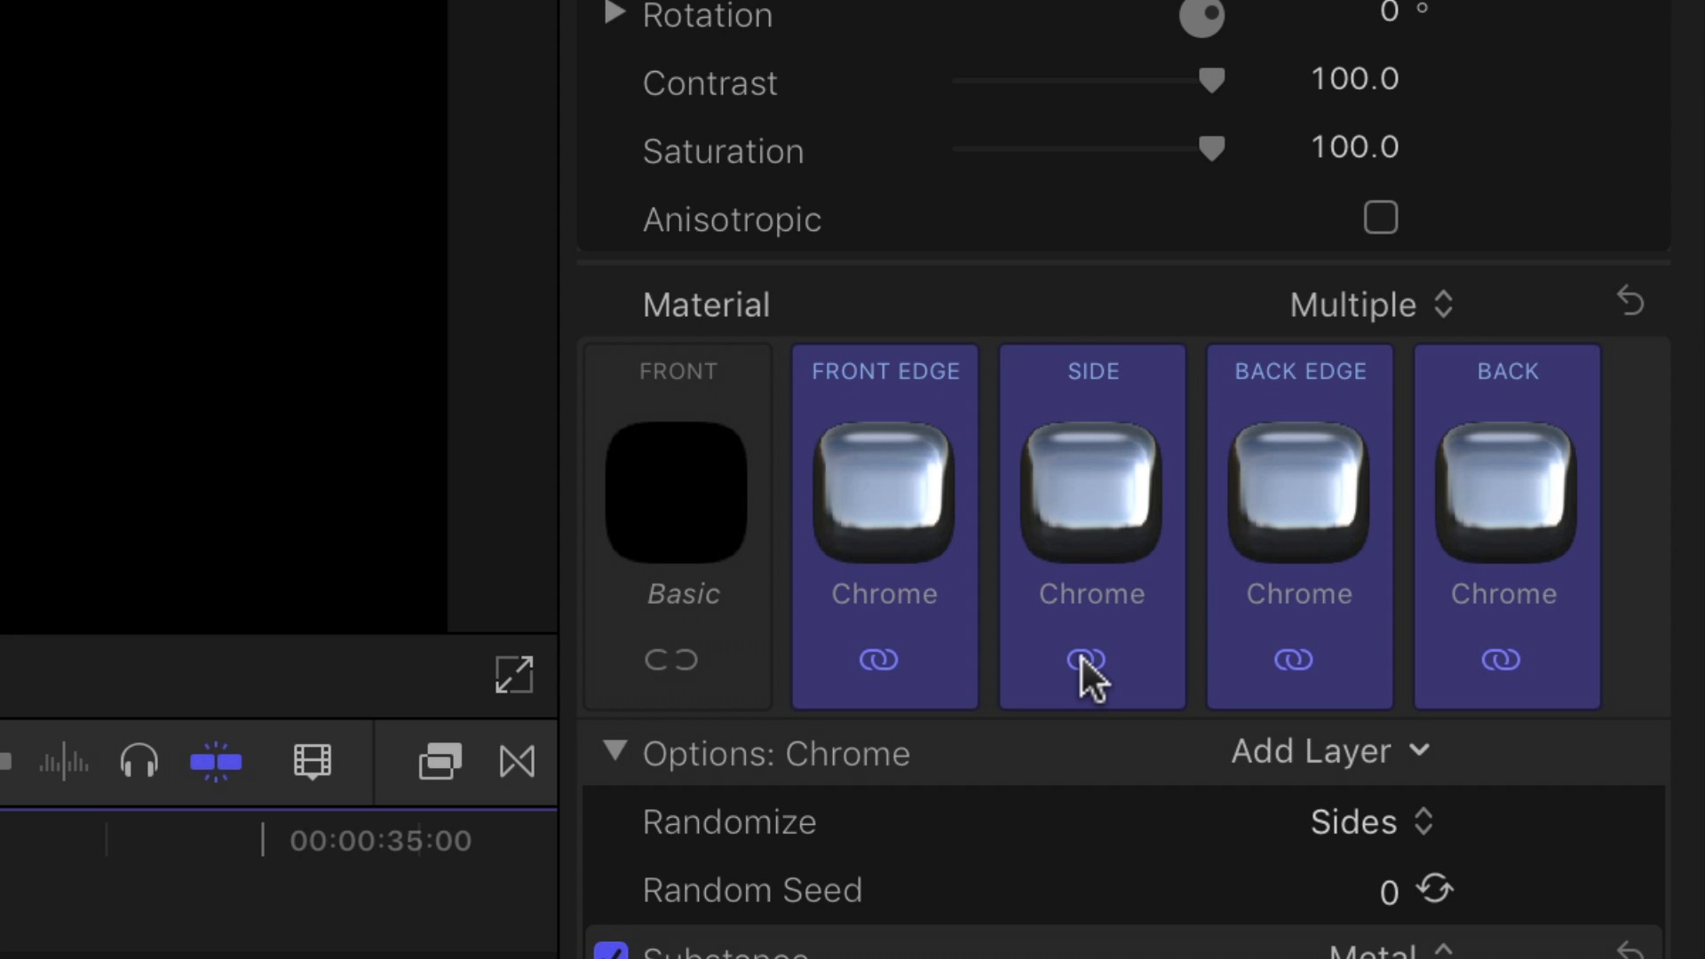
click(883, 495)
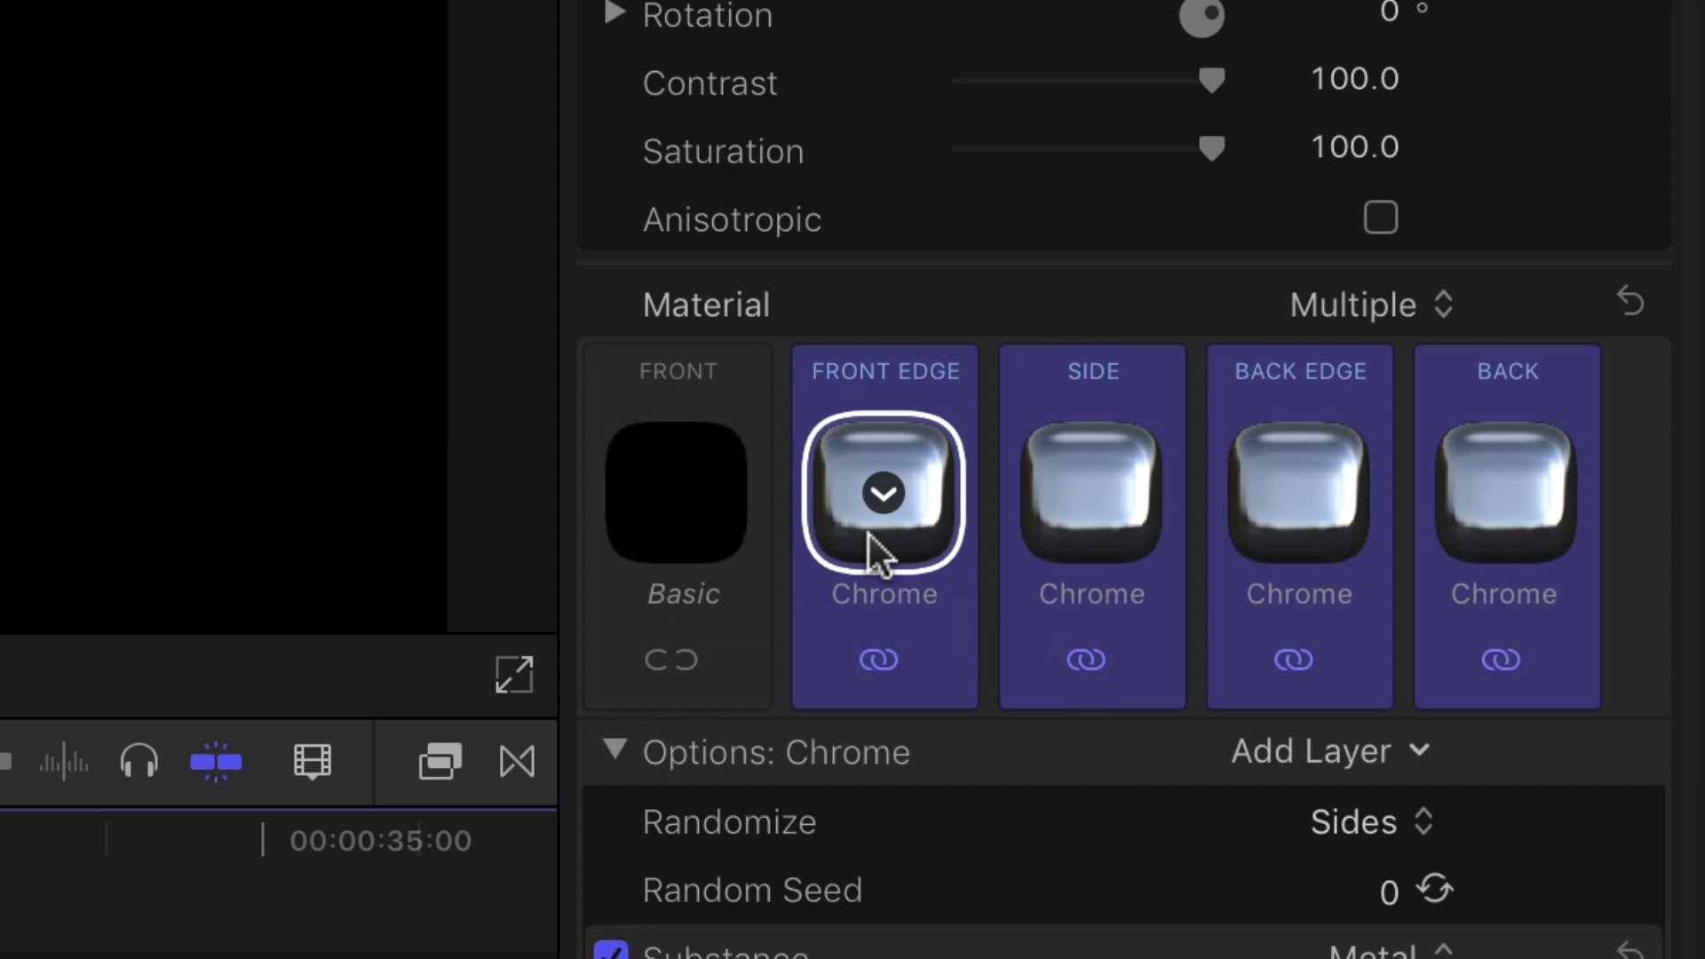
click(884, 492)
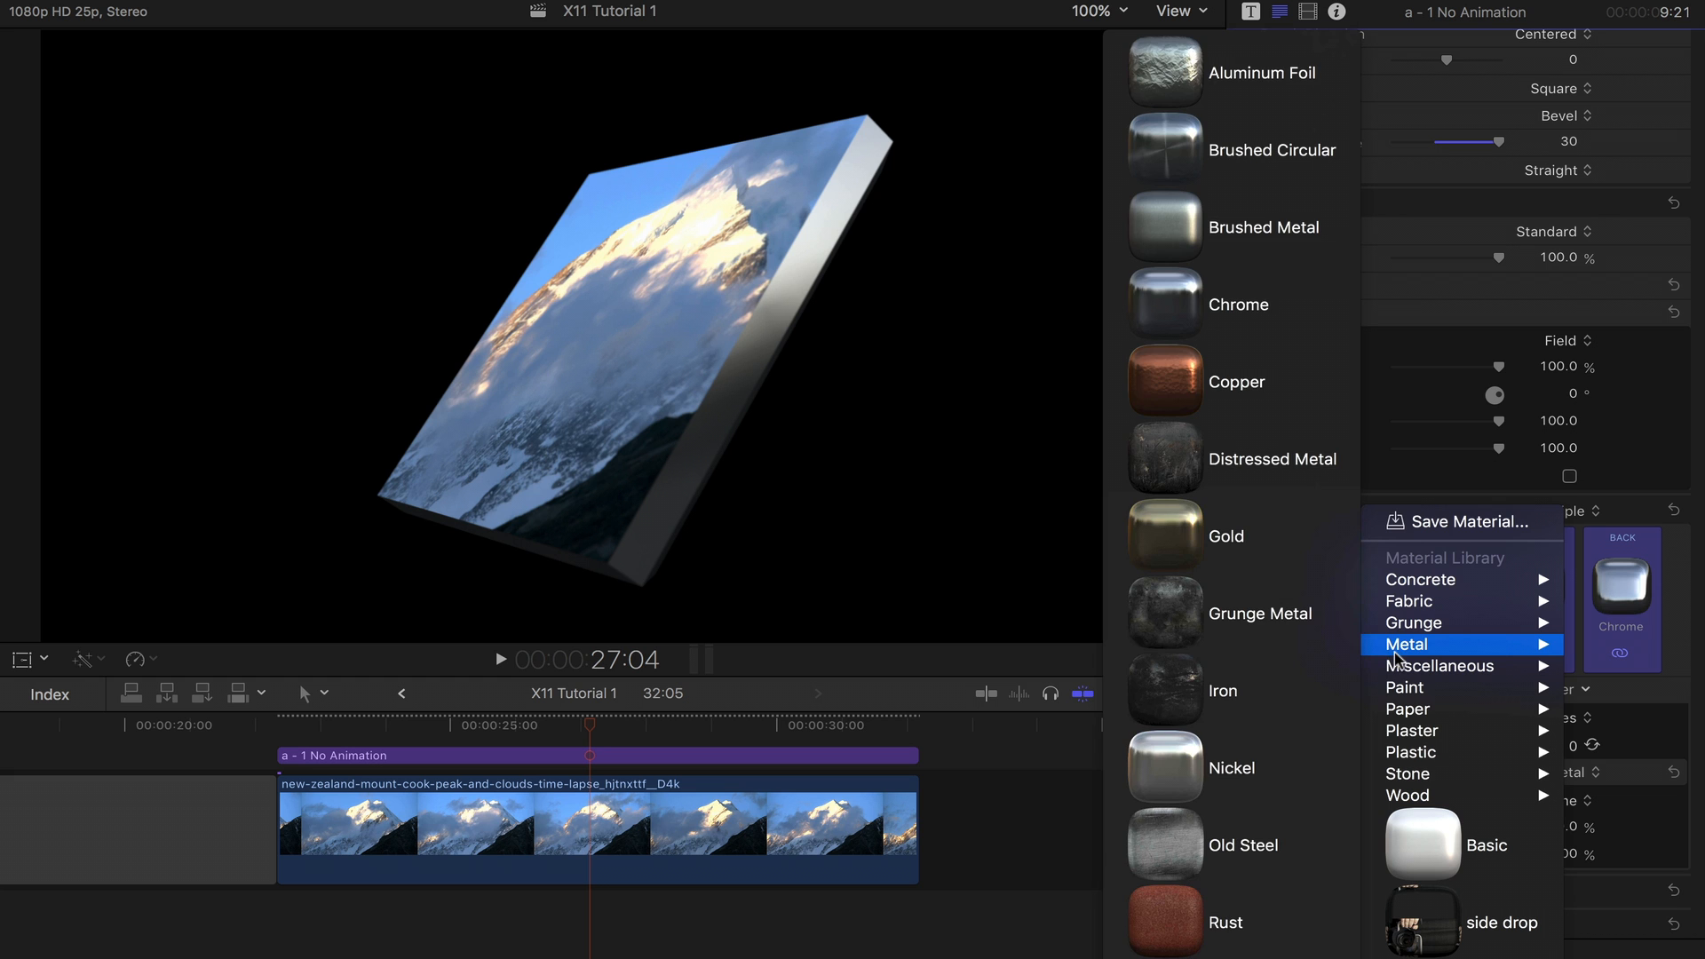
click(1236, 381)
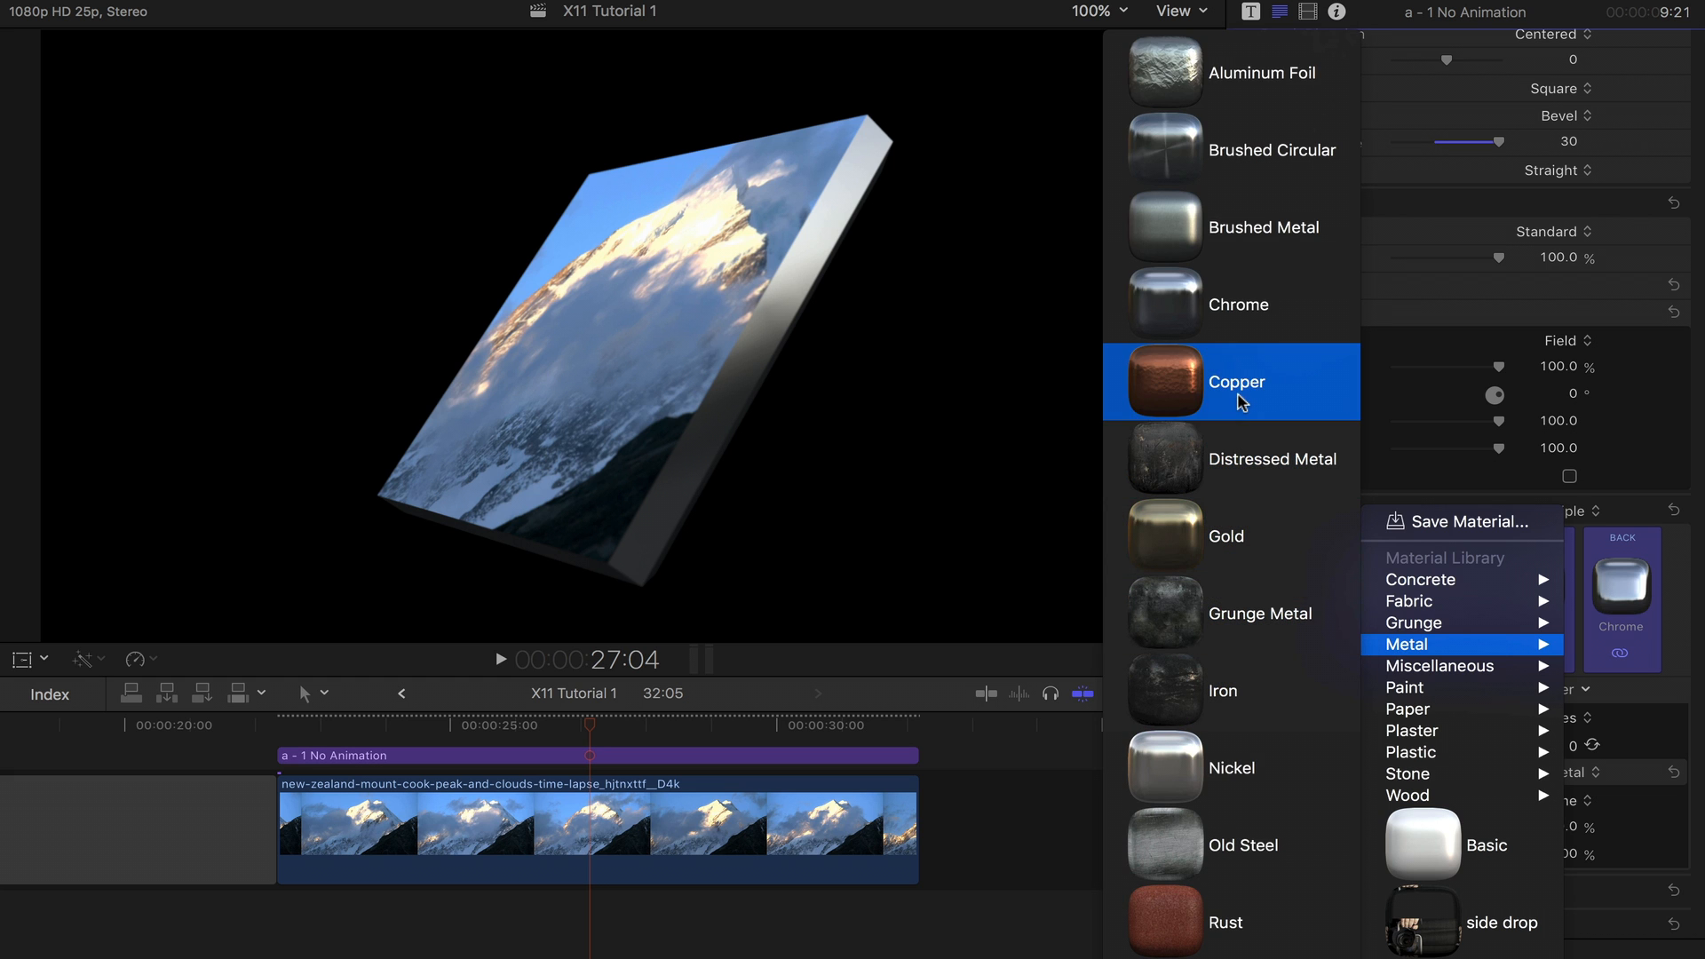
click(1237, 381)
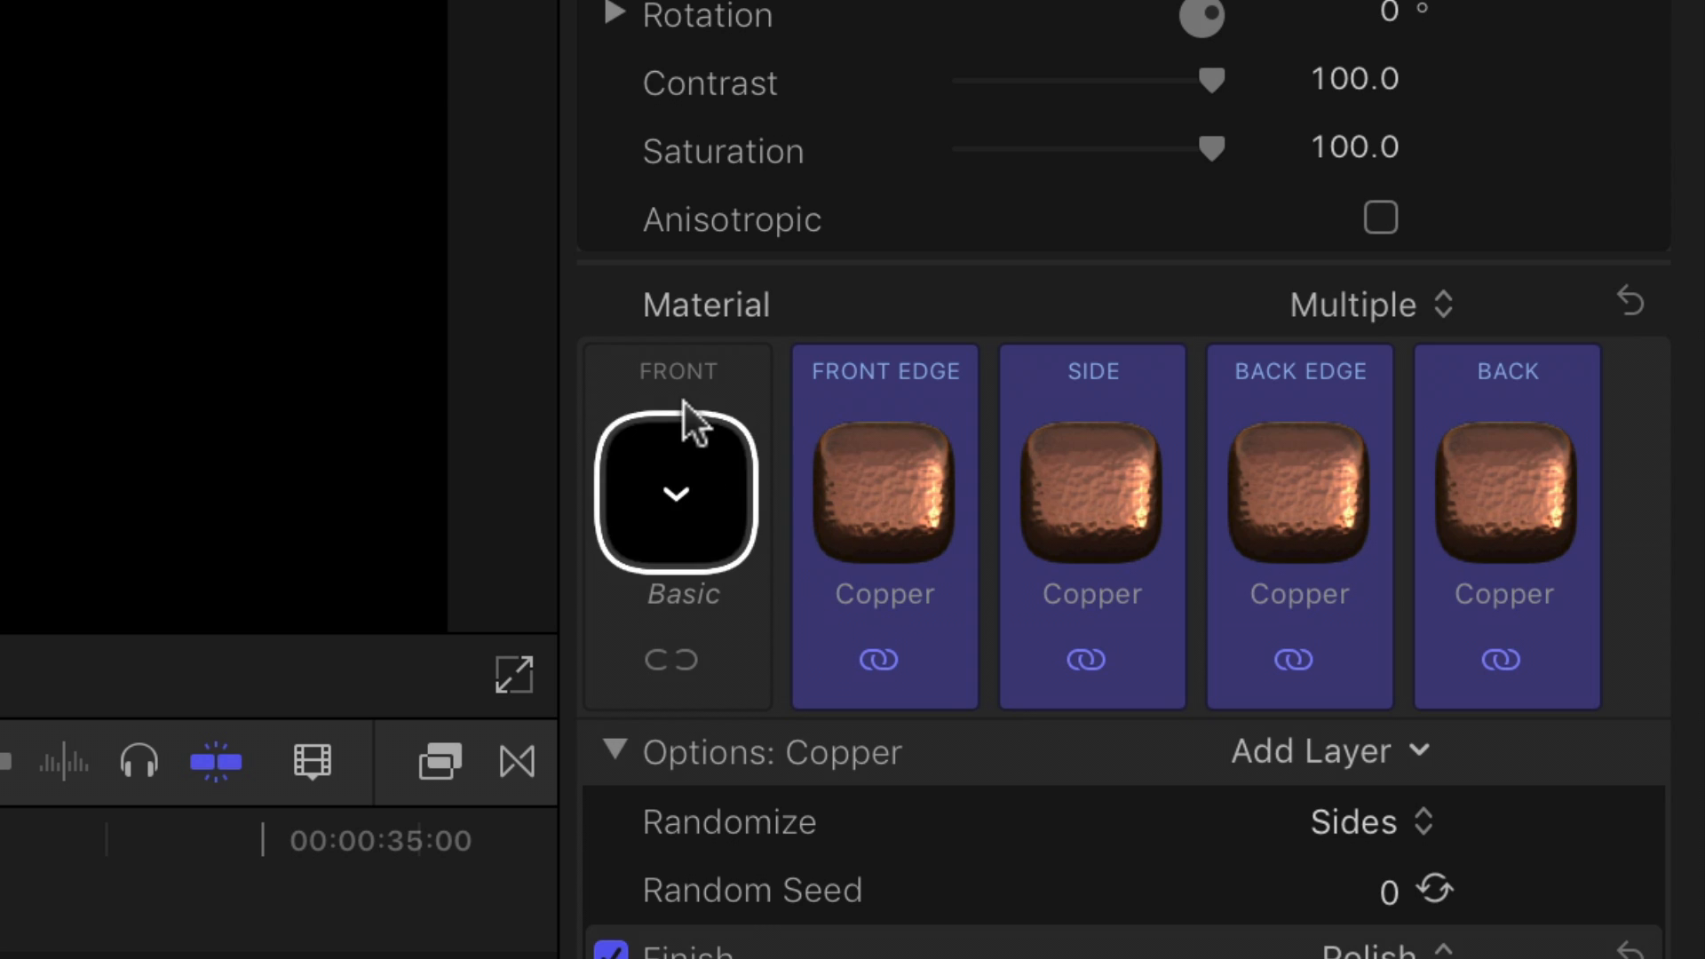
Step: Select the Front material and browse Material Library > Metal for the front edge
click(678, 495)
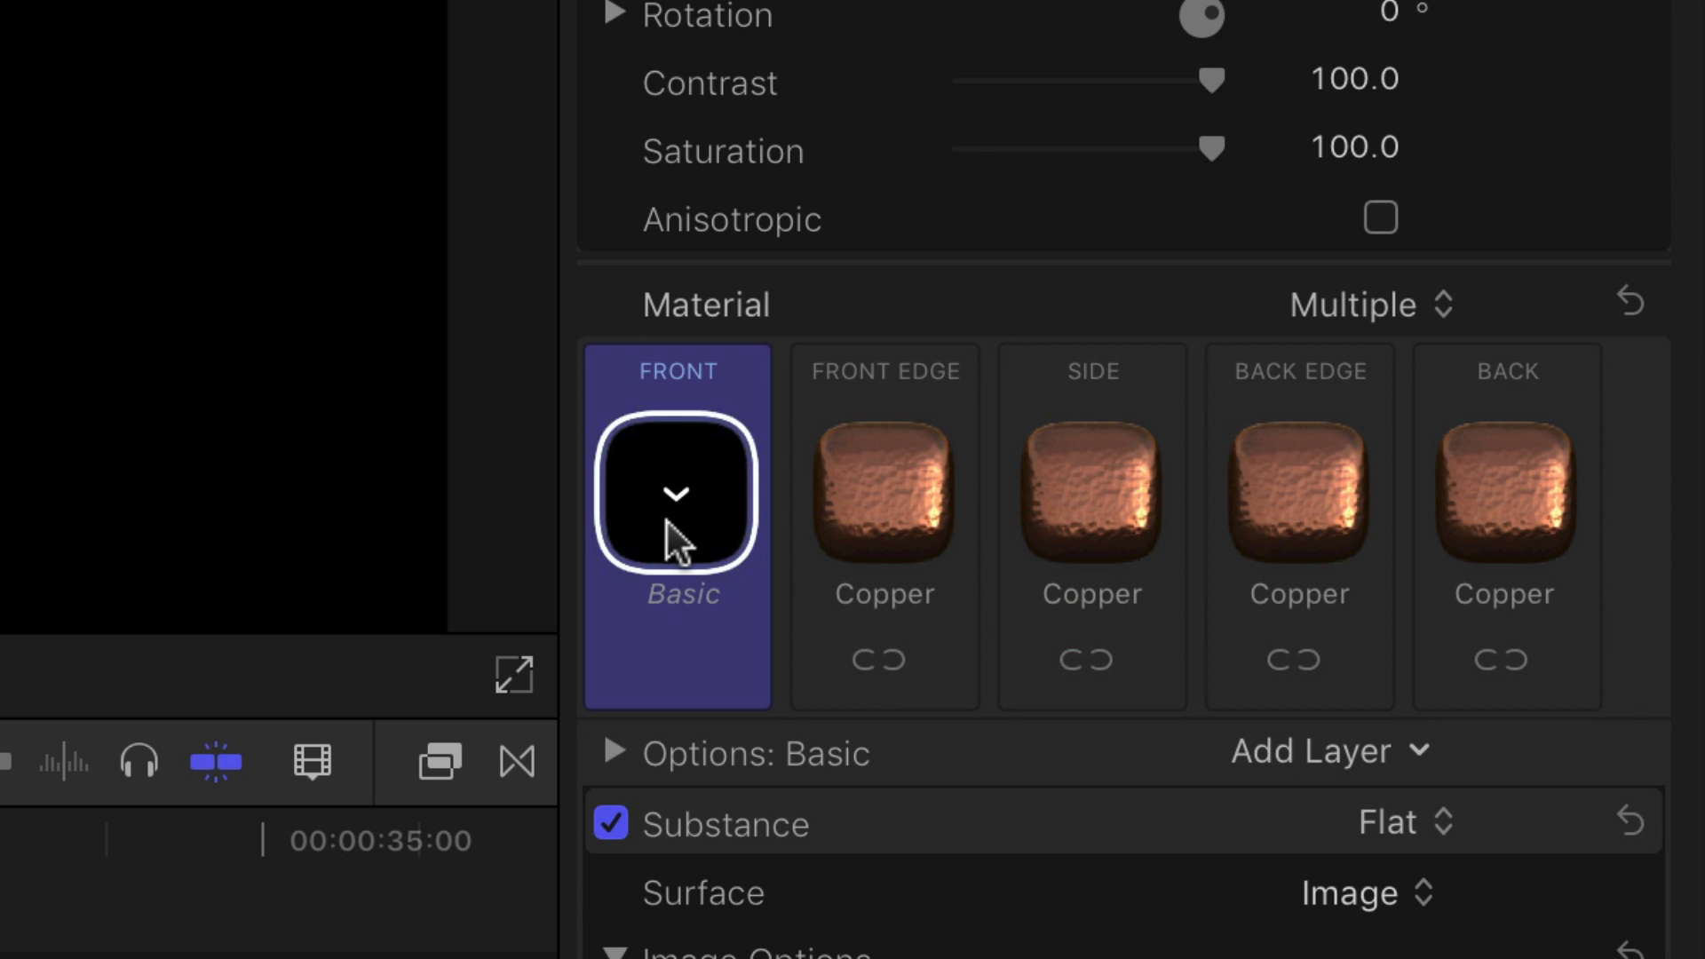
click(678, 495)
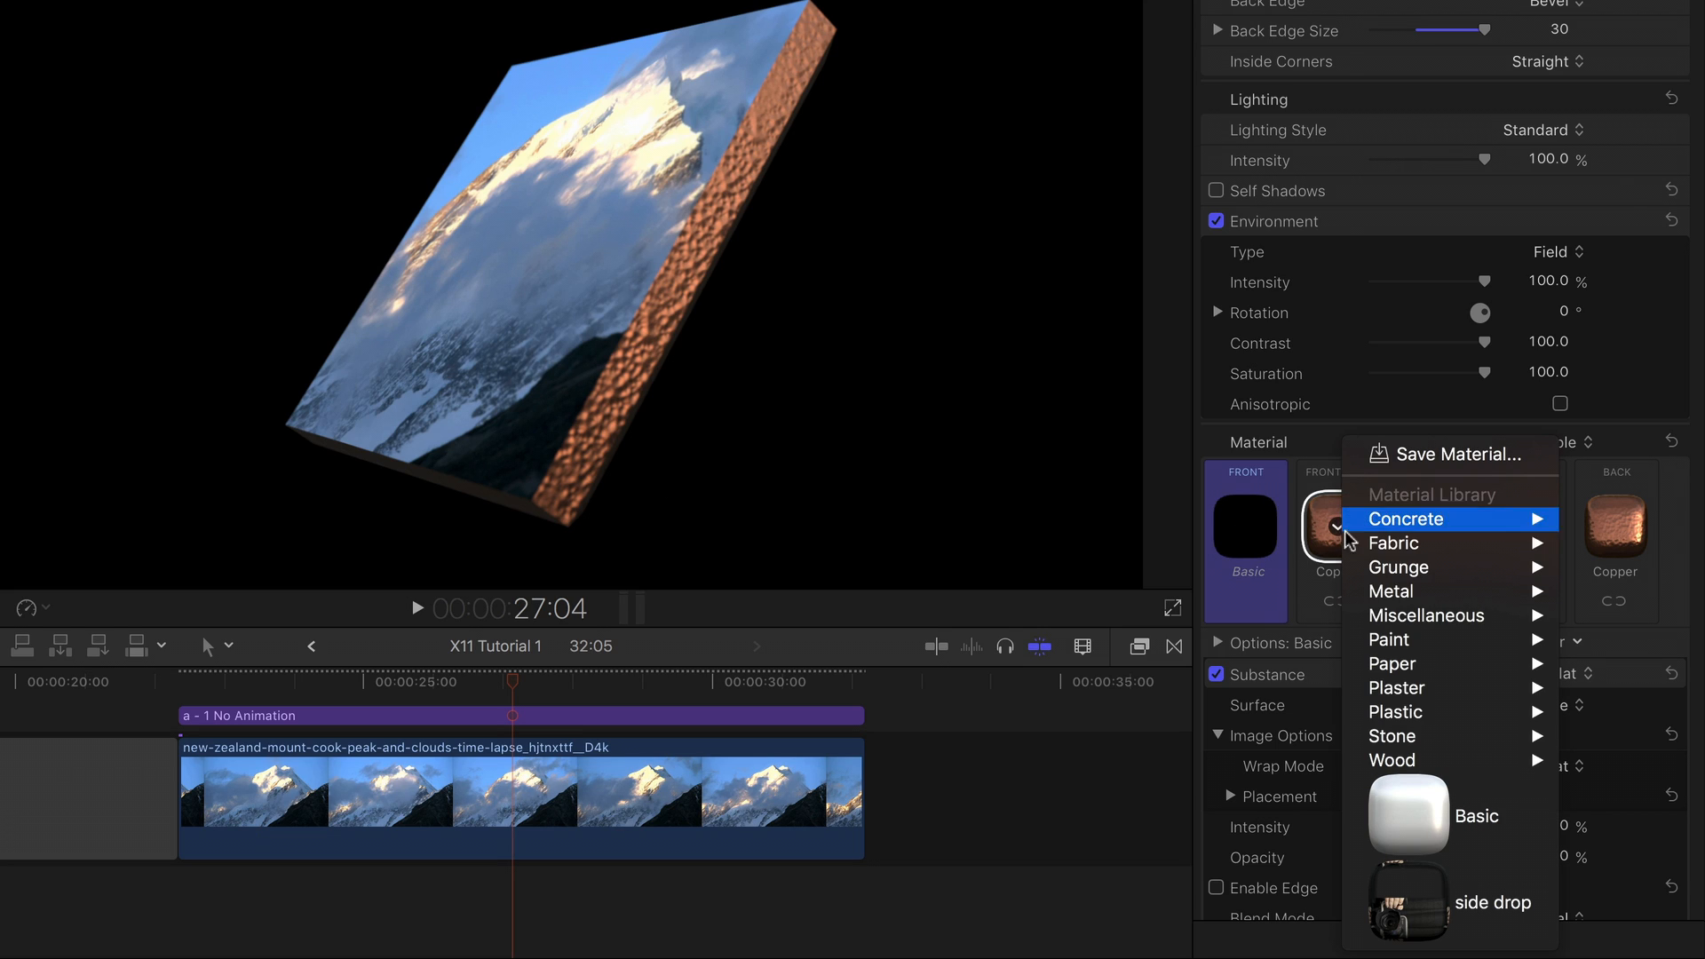
click(1391, 591)
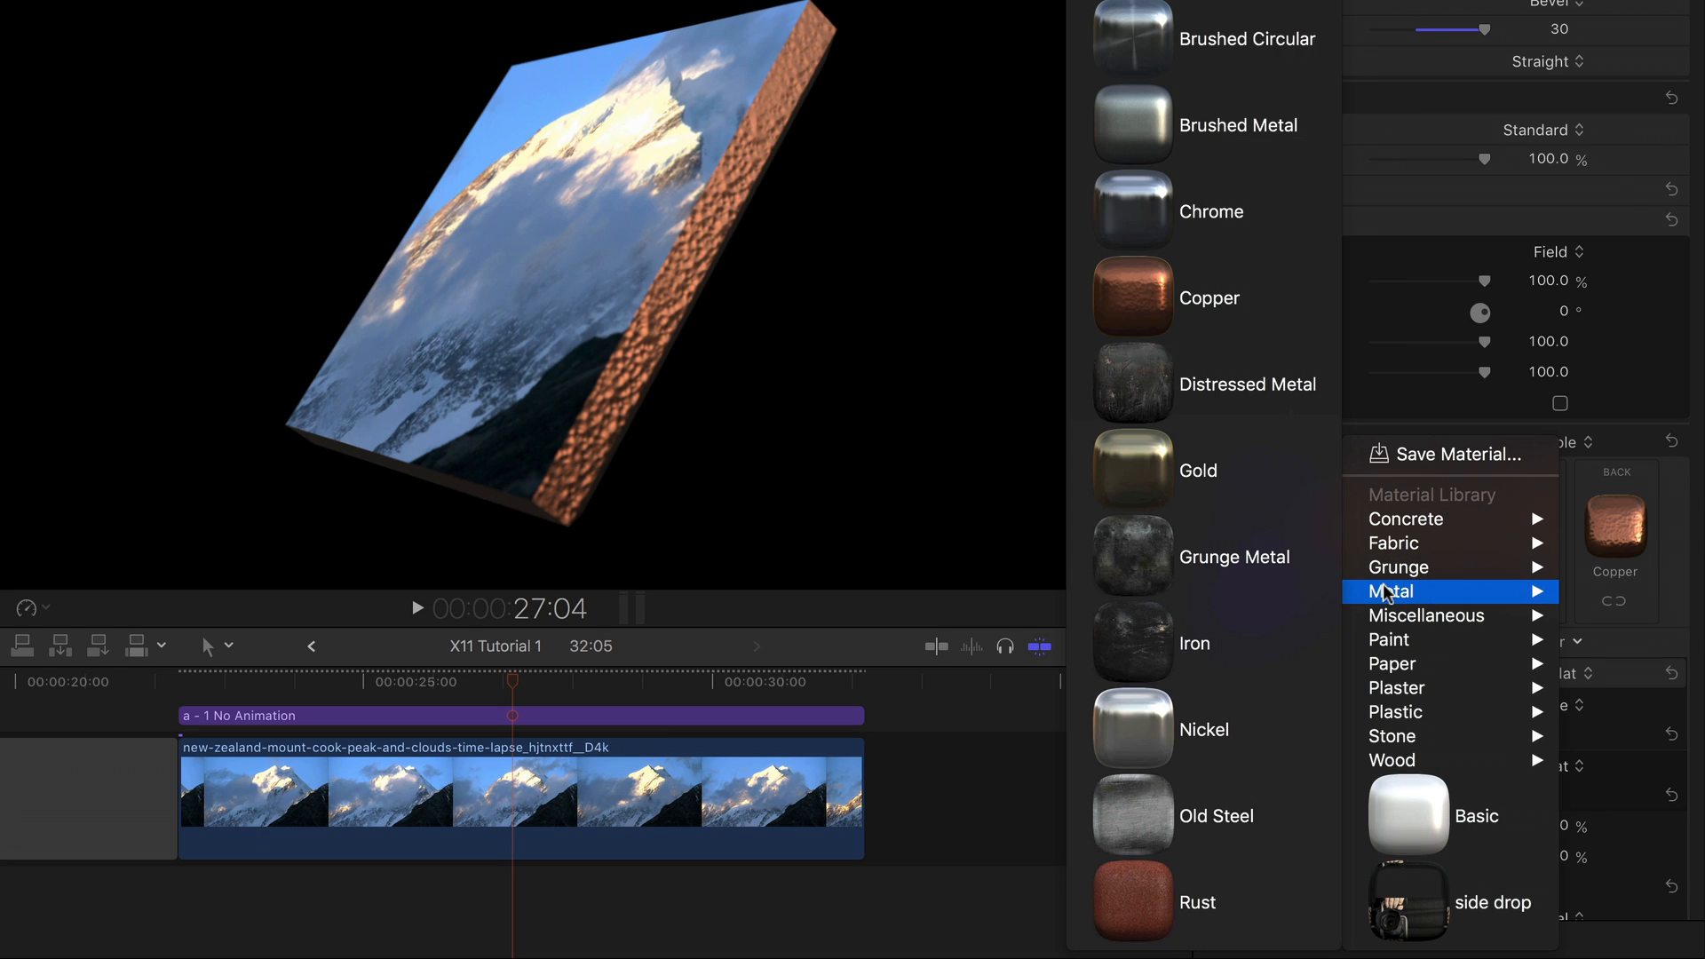